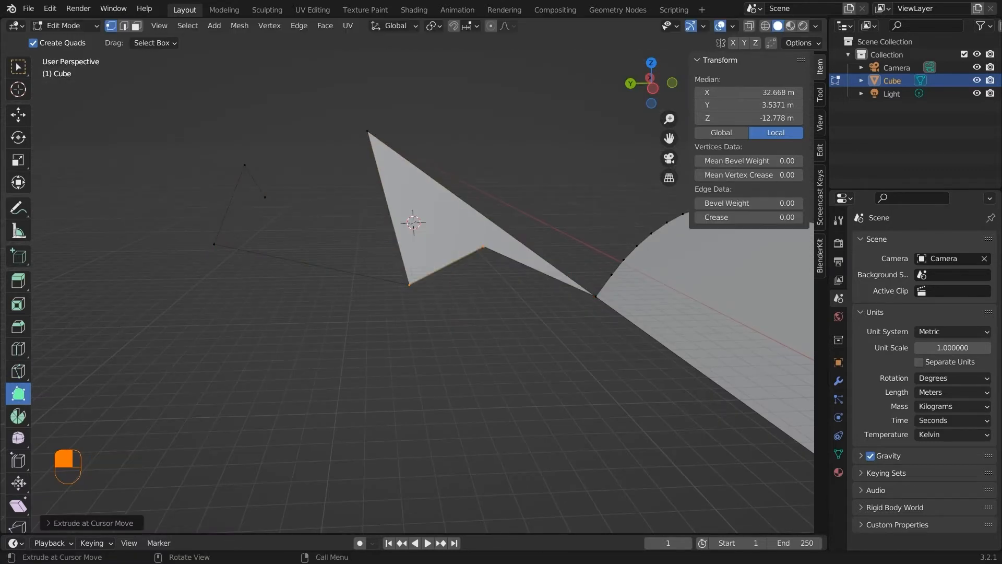
- Isolate the cube in local view with the Spin tool active
key("shift")
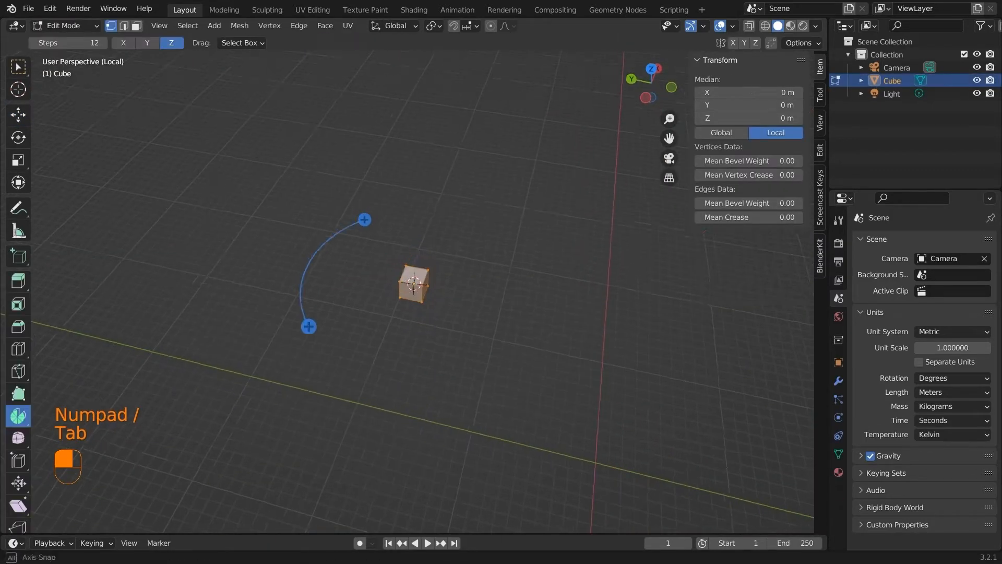
- Spin the cube from top view into an open ring of box segments
key("KP_7")
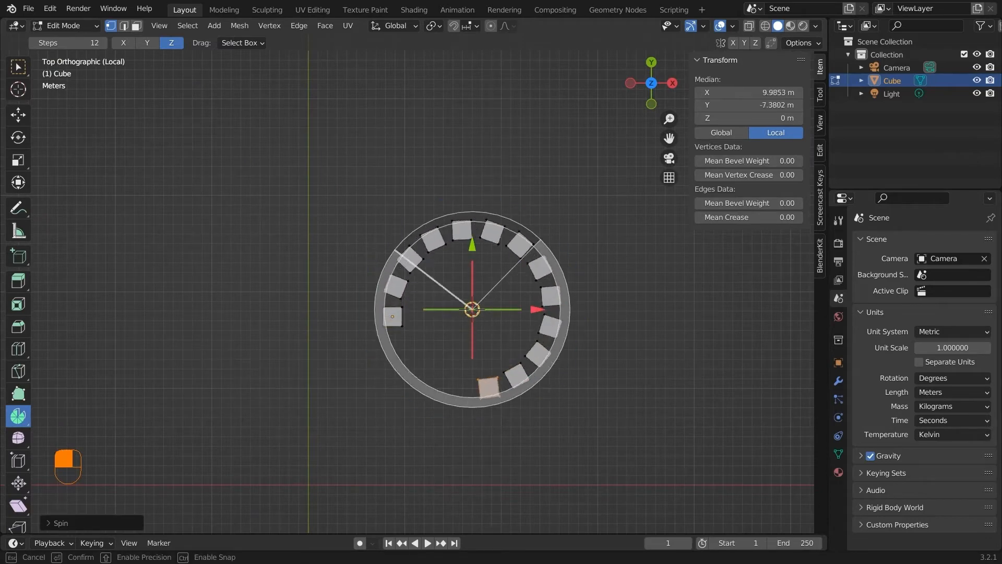
key("ctrl+z")
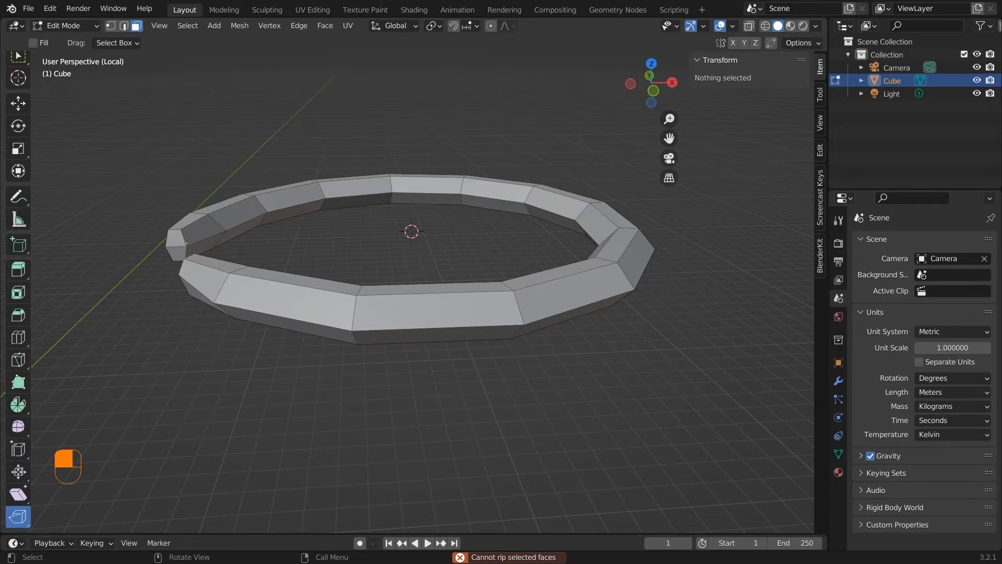
- Browse the View menu's framing options and enlarge the bottom Timeline editor
left_click(159, 25)
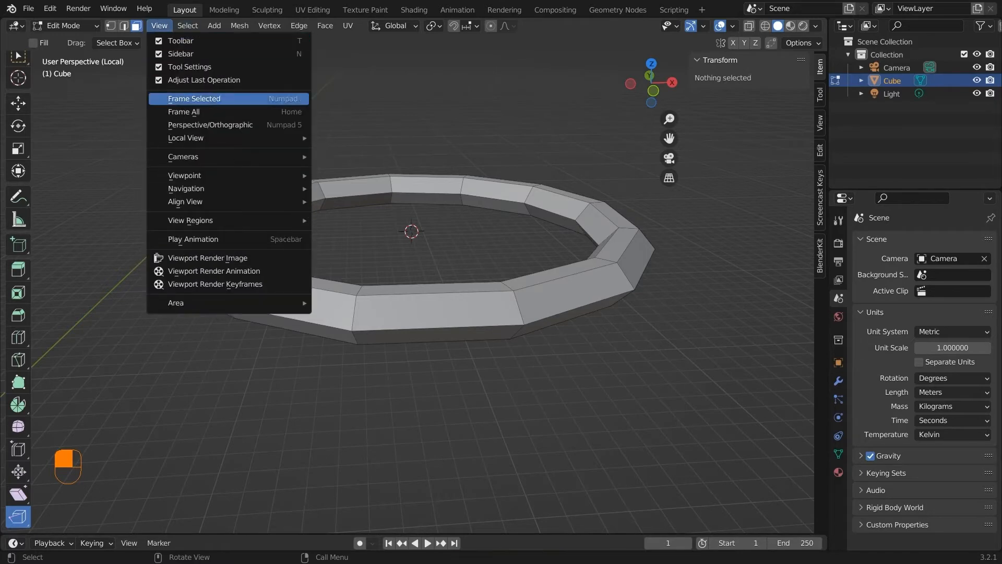
mouse_move(194, 112)
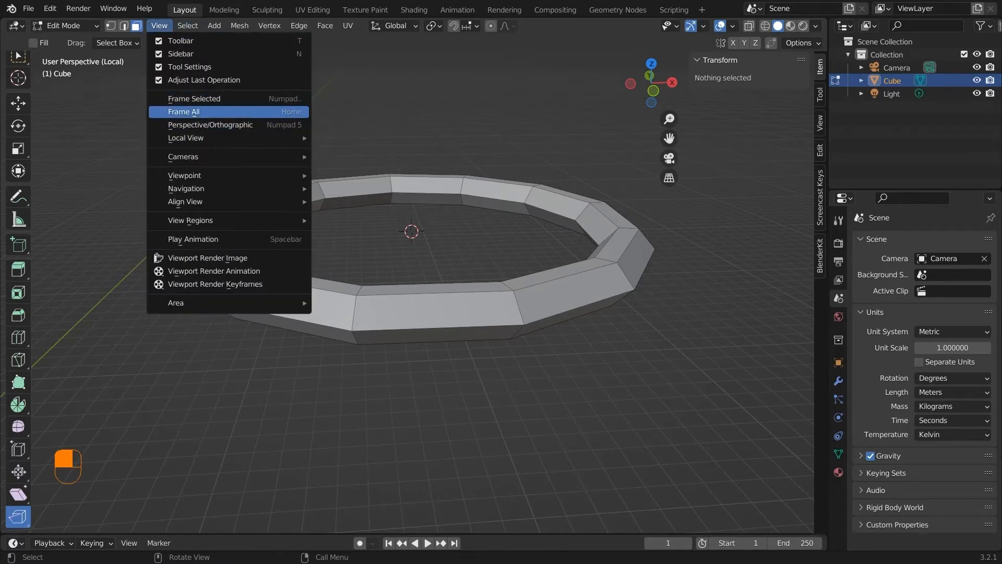
mouse_move(184, 156)
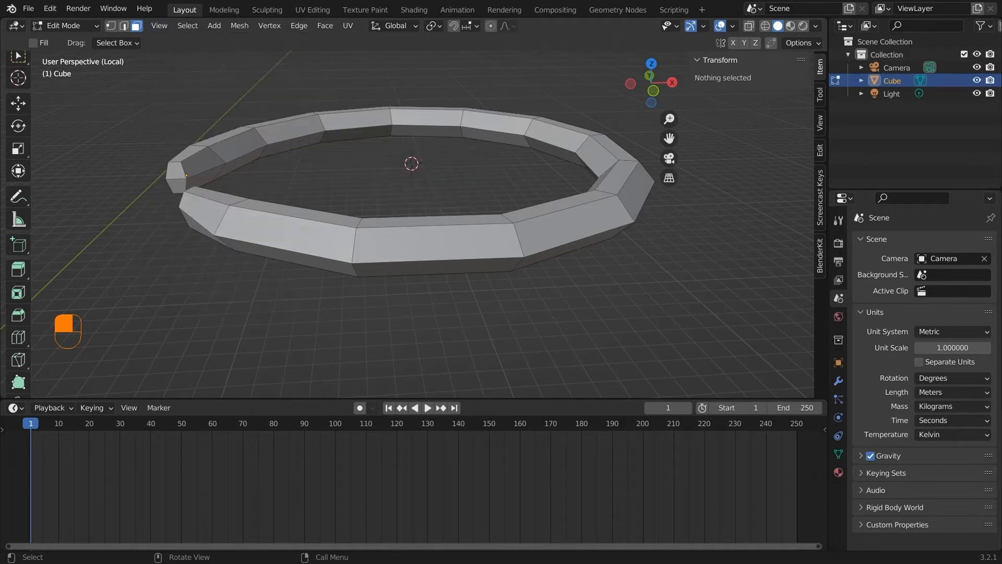
left_click(158, 25)
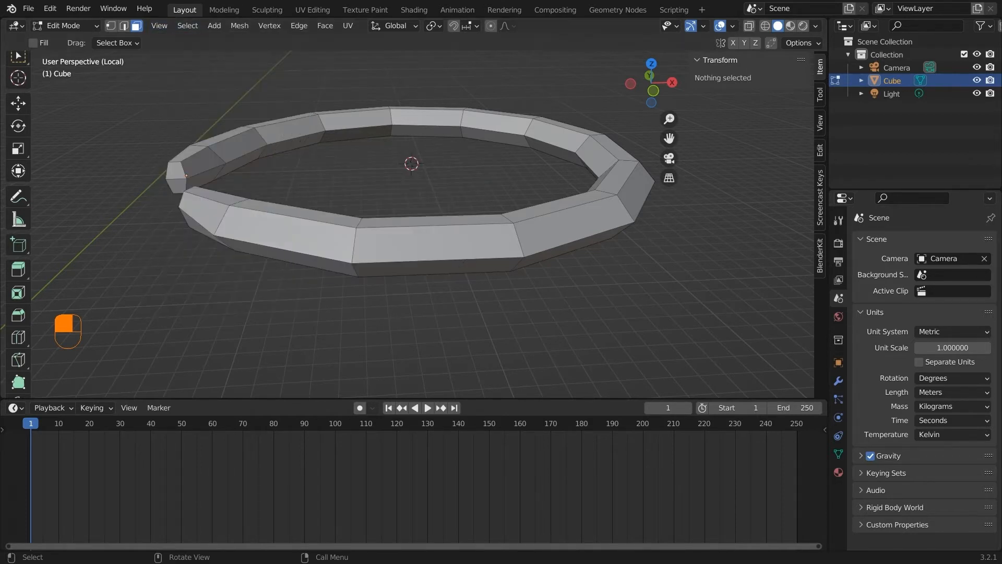
- Select a random scattering of the ring's faces via Select Random
left_click(187, 25)
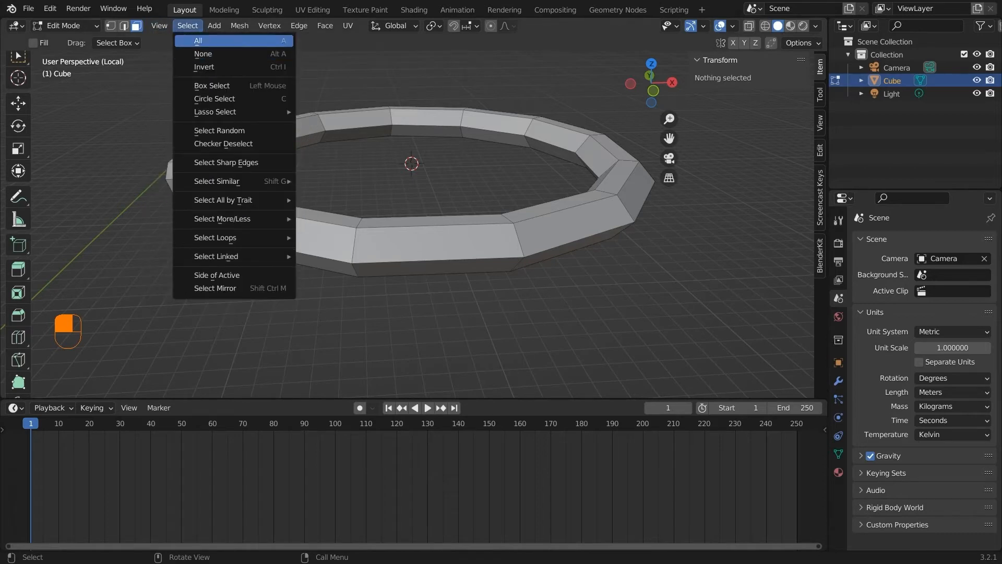
mouse_move(203, 53)
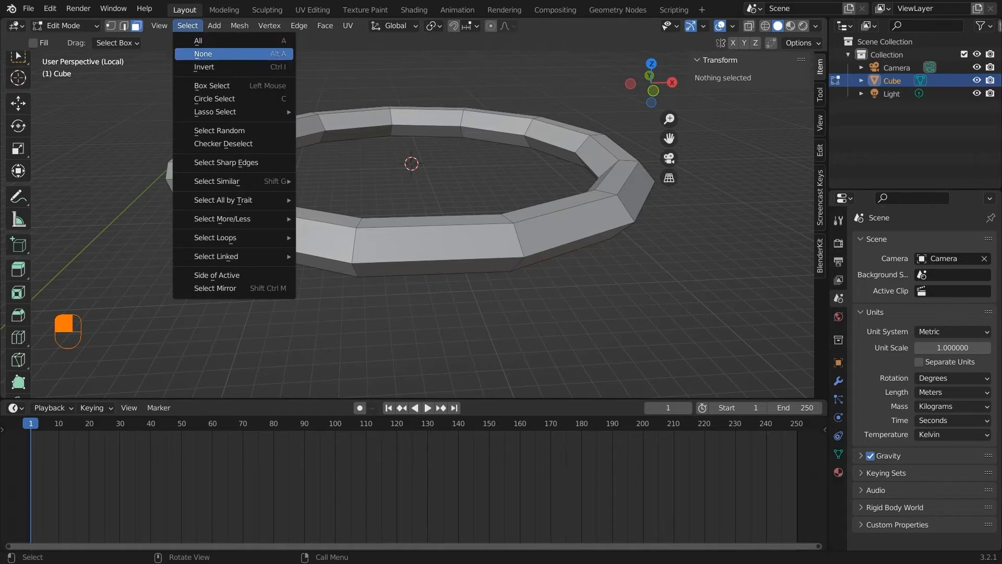
mouse_move(203, 67)
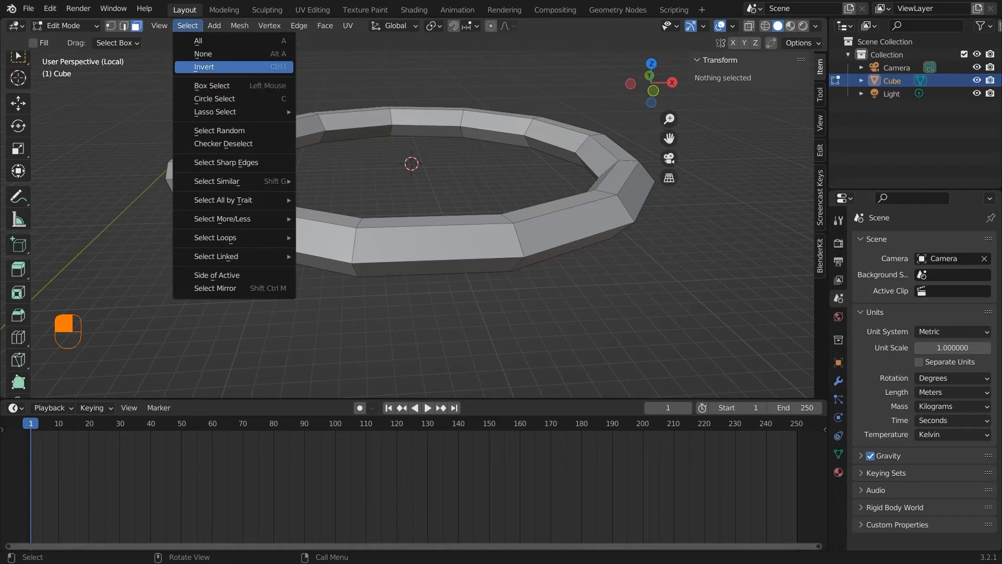
mouse_move(215, 99)
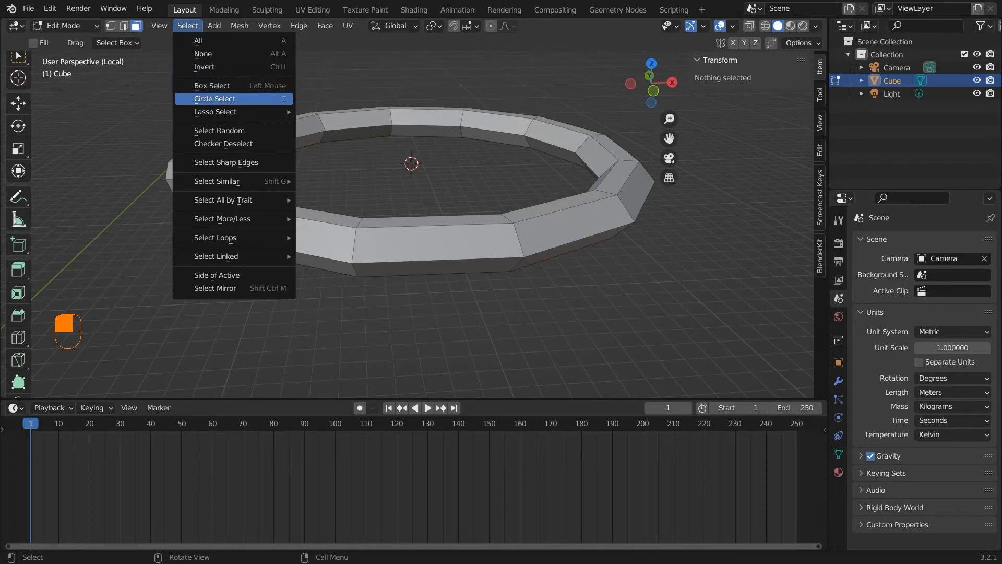
mouse_move(215, 111)
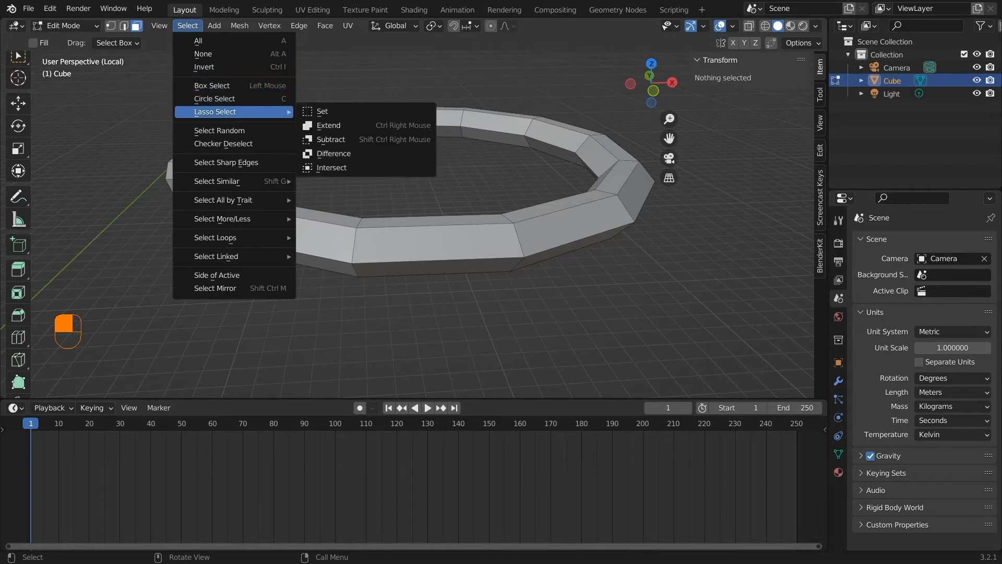
mouse_move(334, 154)
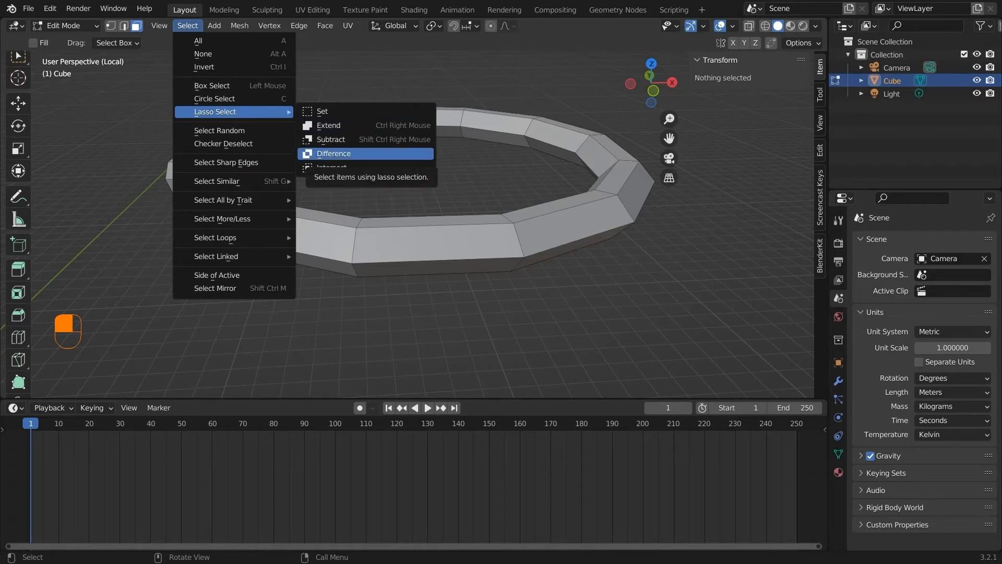
mouse_move(332, 167)
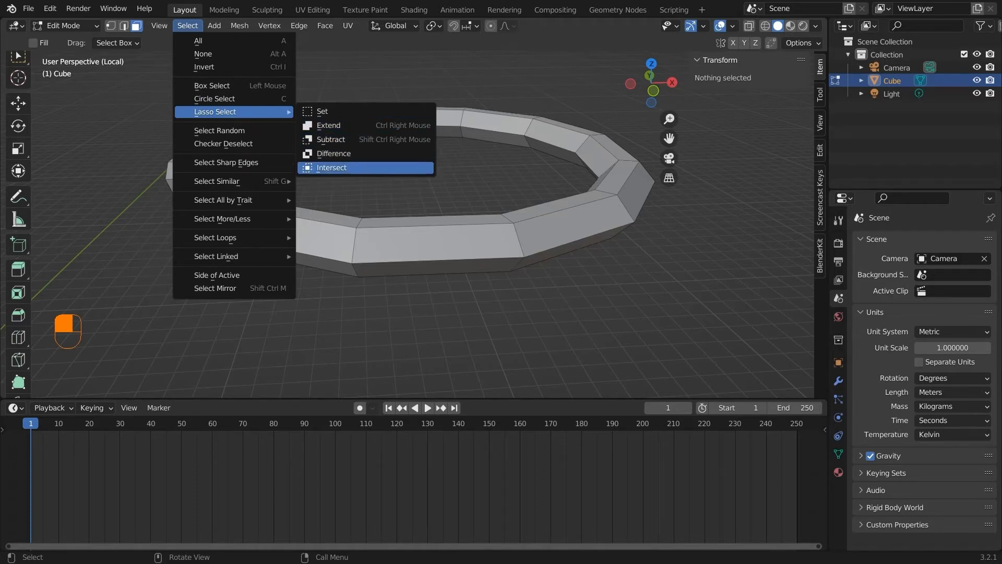
mouse_move(219, 130)
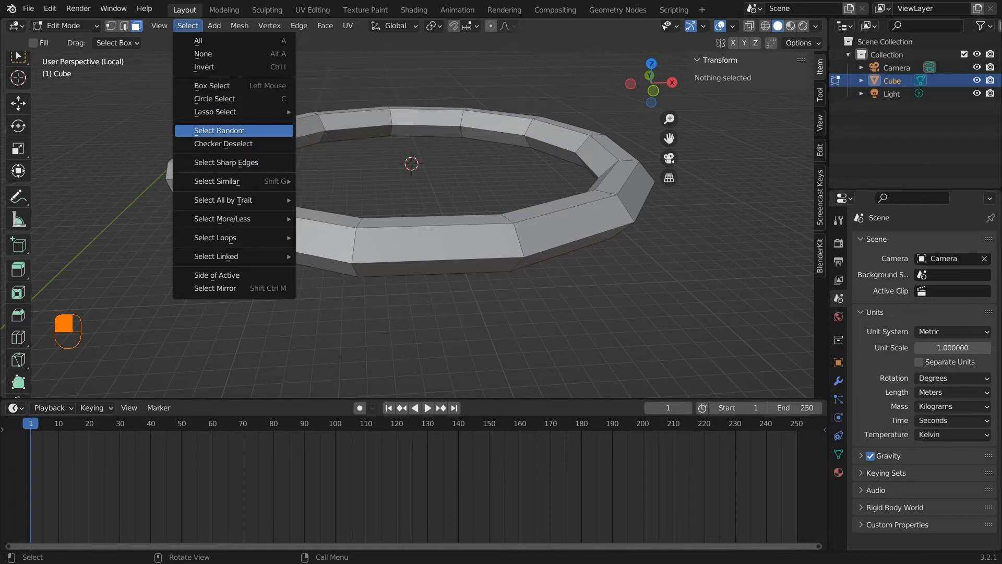
left_click(220, 130)
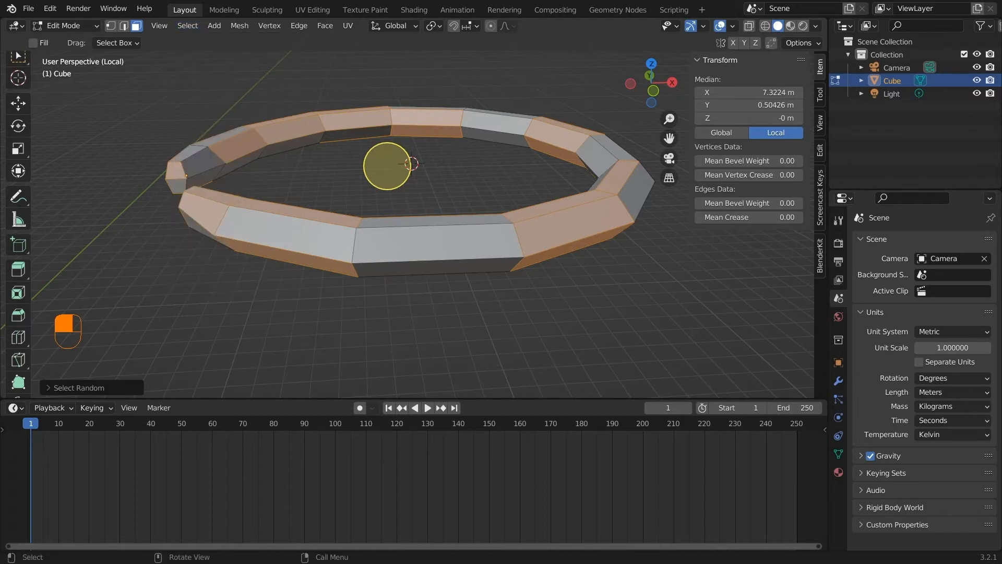
- Select all faces and apply Checker Deselect for an alternating pattern
left_click(436, 243)
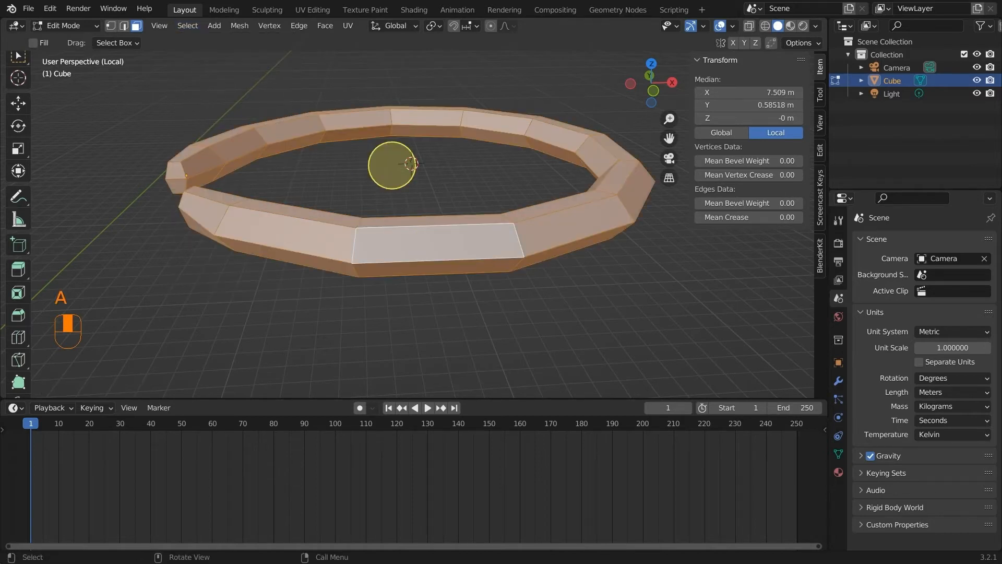
left_click(187, 25)
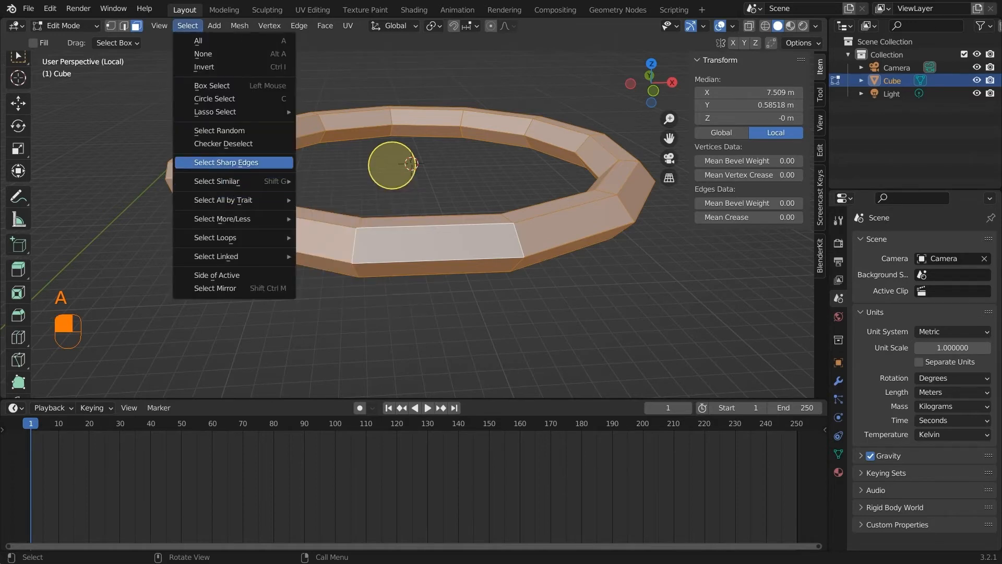
left_click(223, 143)
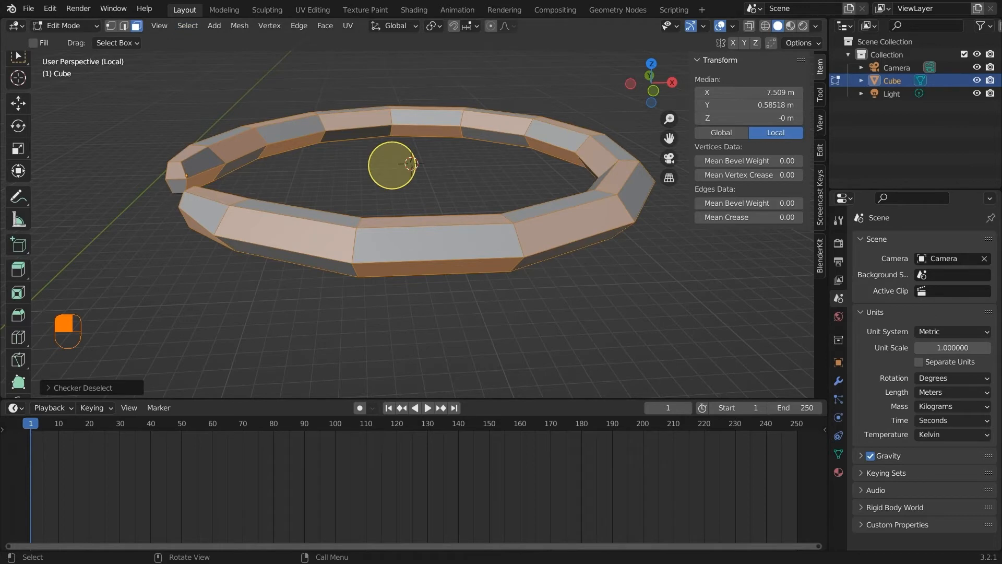
- Browse Select Similar and Select All by Trait, then deselect every face
left_click(187, 25)
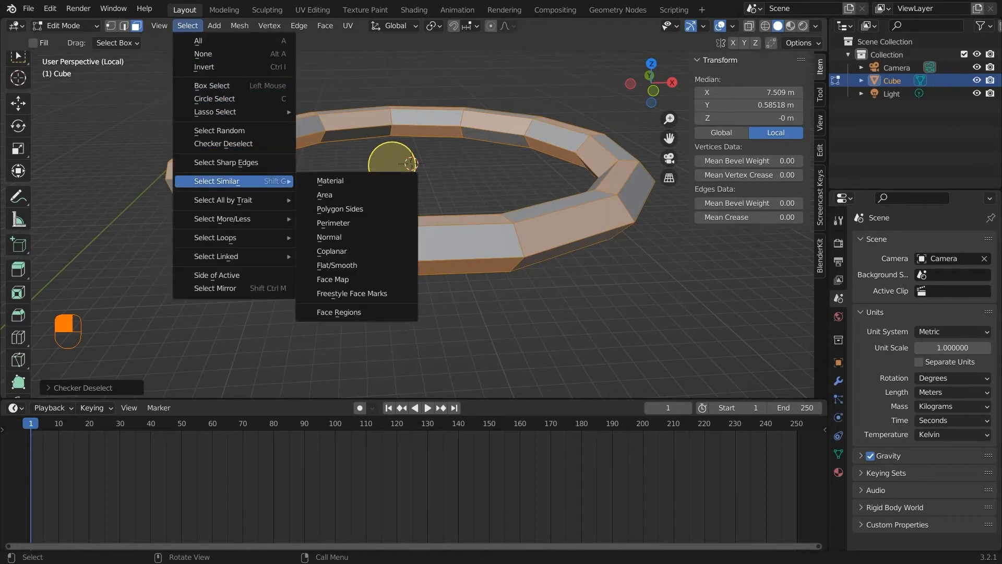
mouse_move(215, 199)
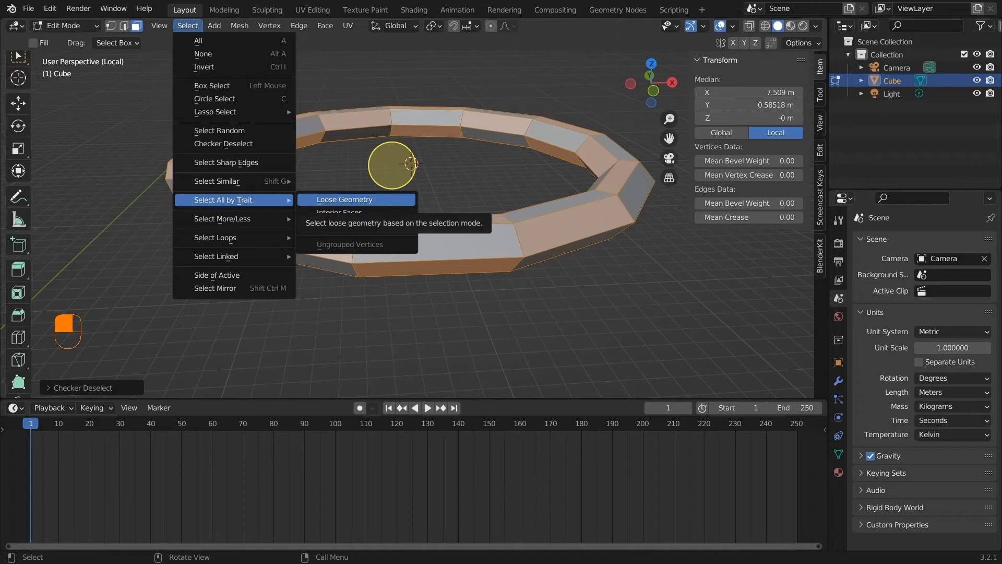
mouse_move(341, 212)
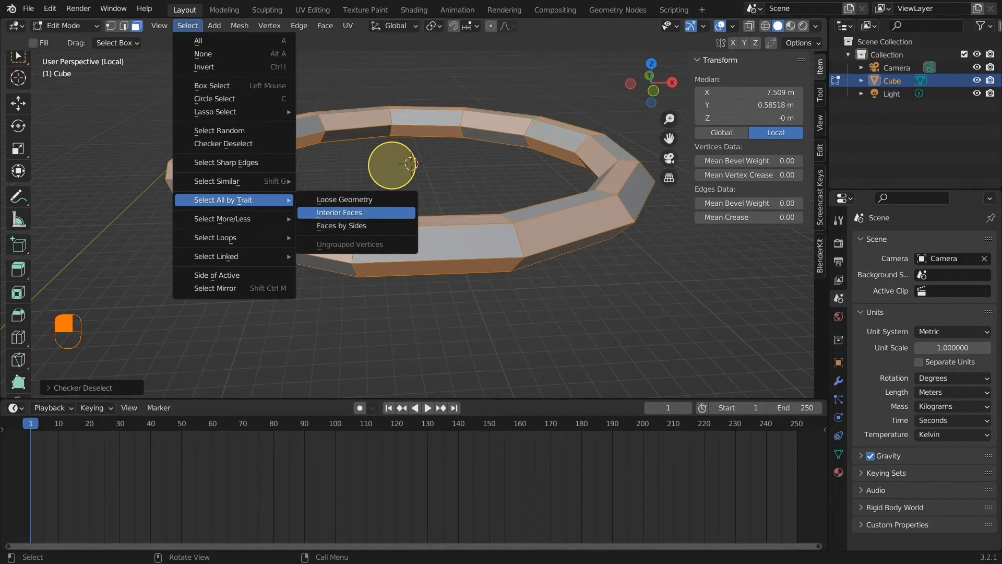
mouse_move(341, 226)
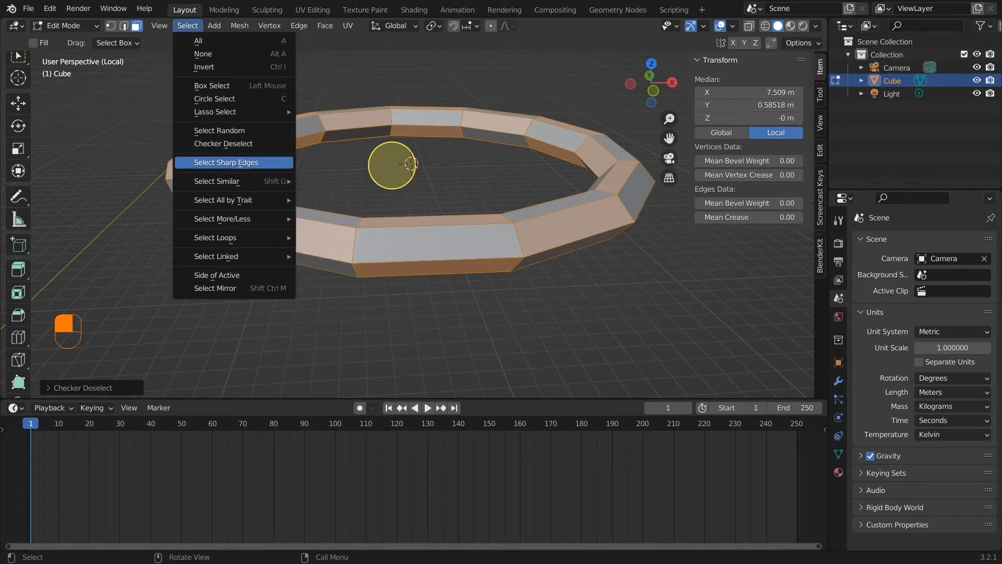
left_click(225, 161)
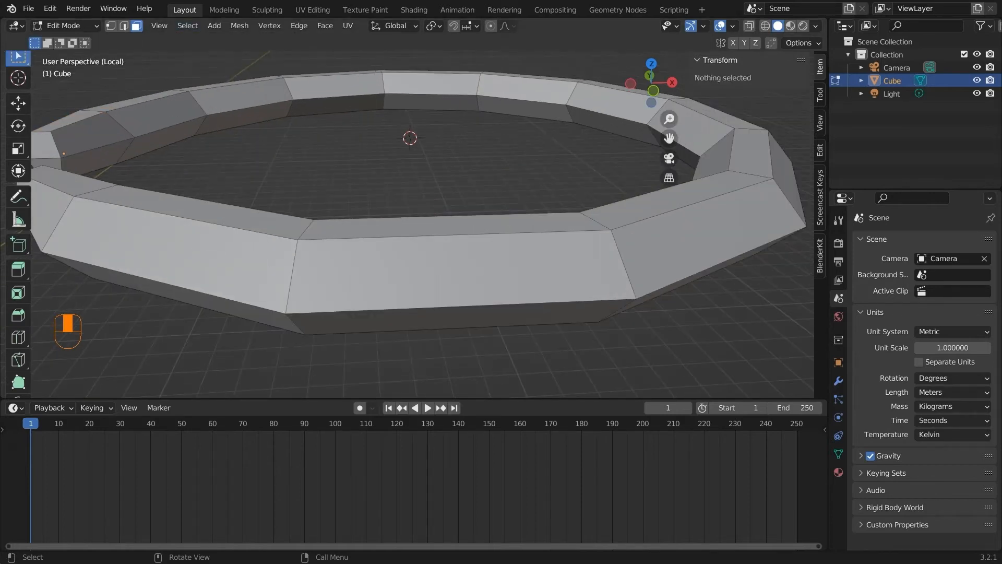
left_click(187, 25)
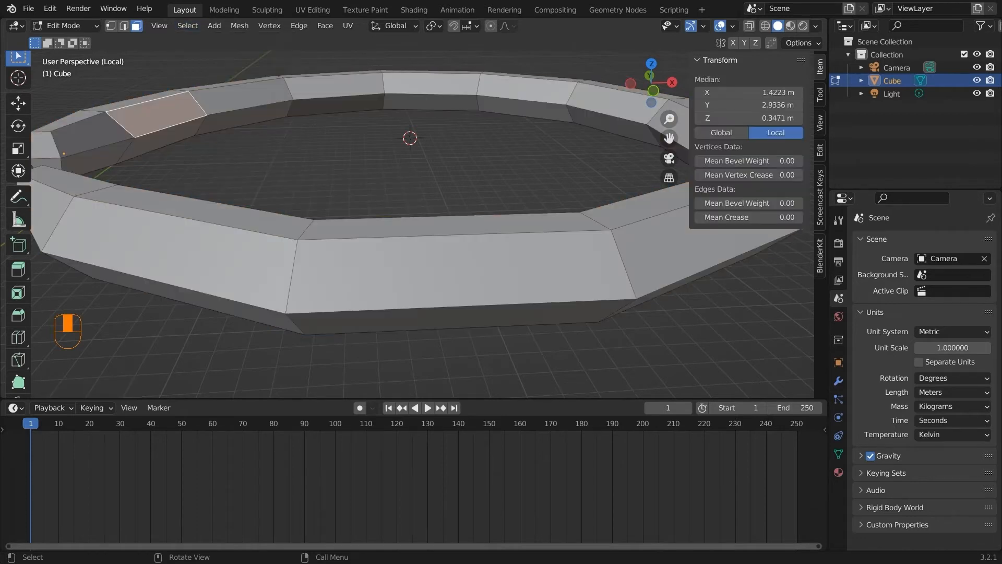
left_click(187, 25)
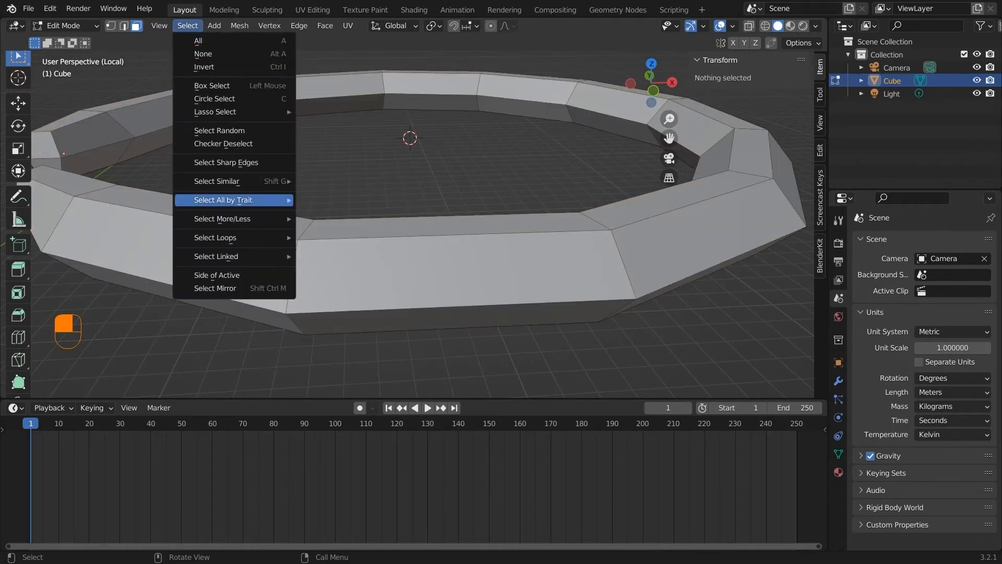
mouse_move(217, 181)
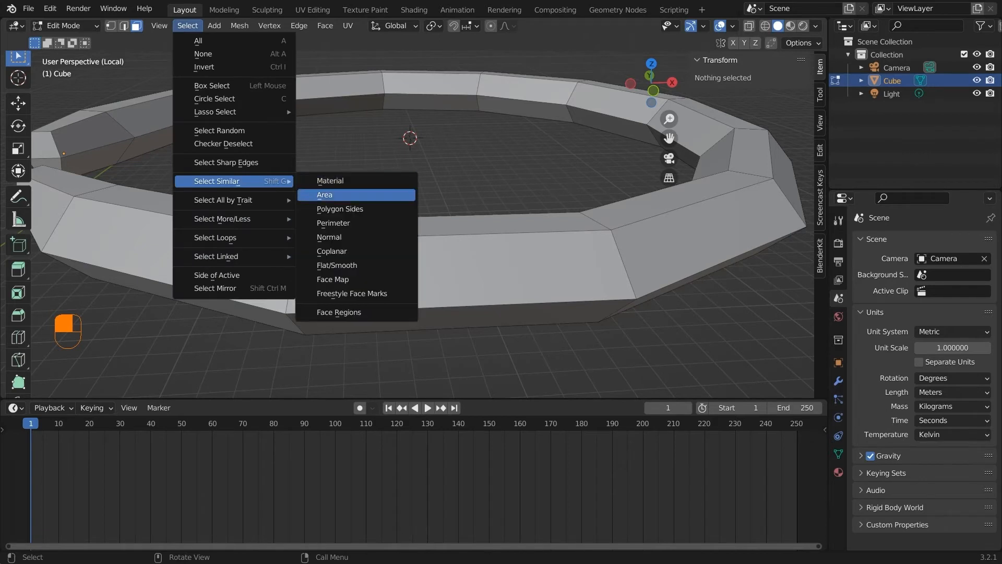
mouse_move(339, 209)
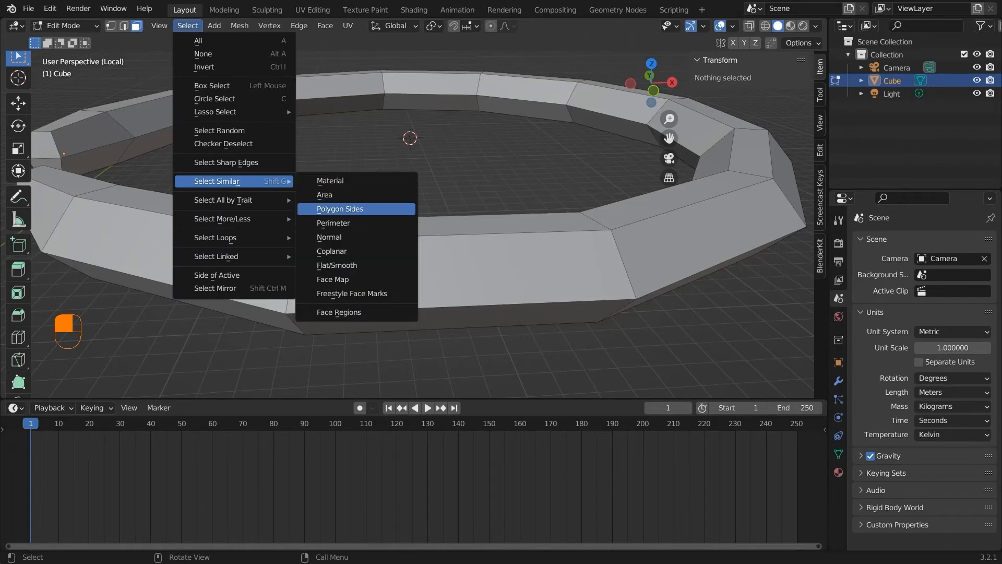
mouse_move(329, 237)
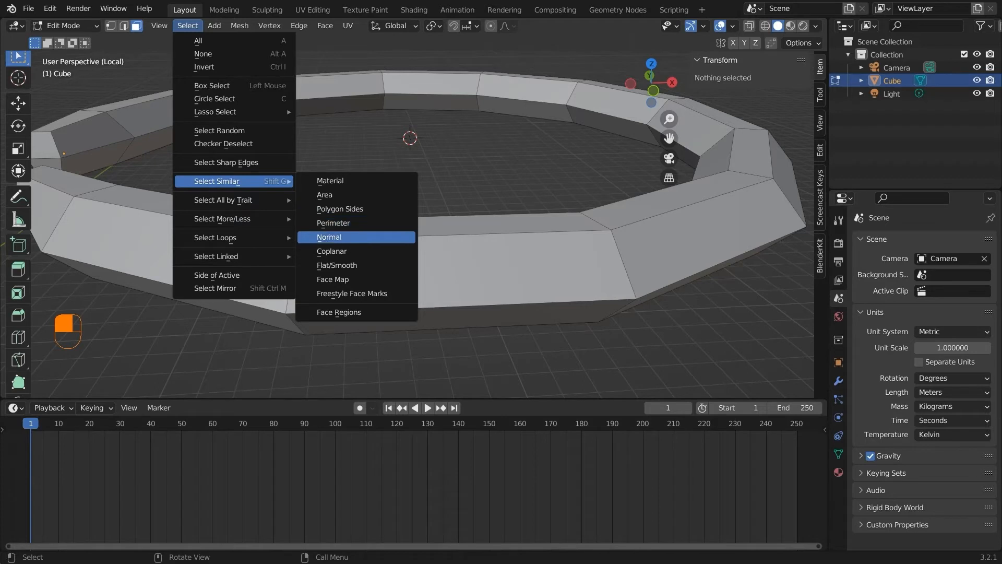
mouse_move(223, 200)
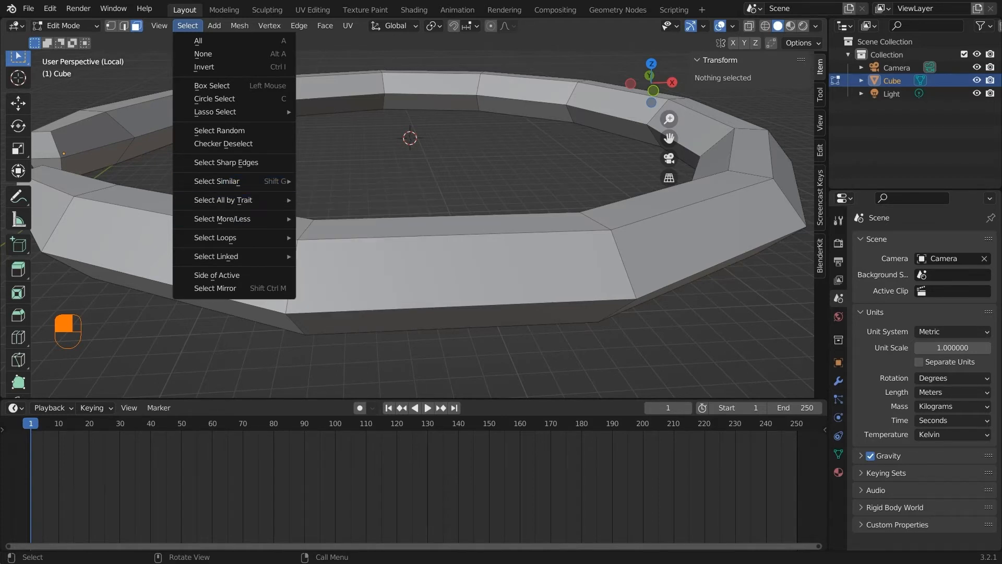
mouse_move(215, 237)
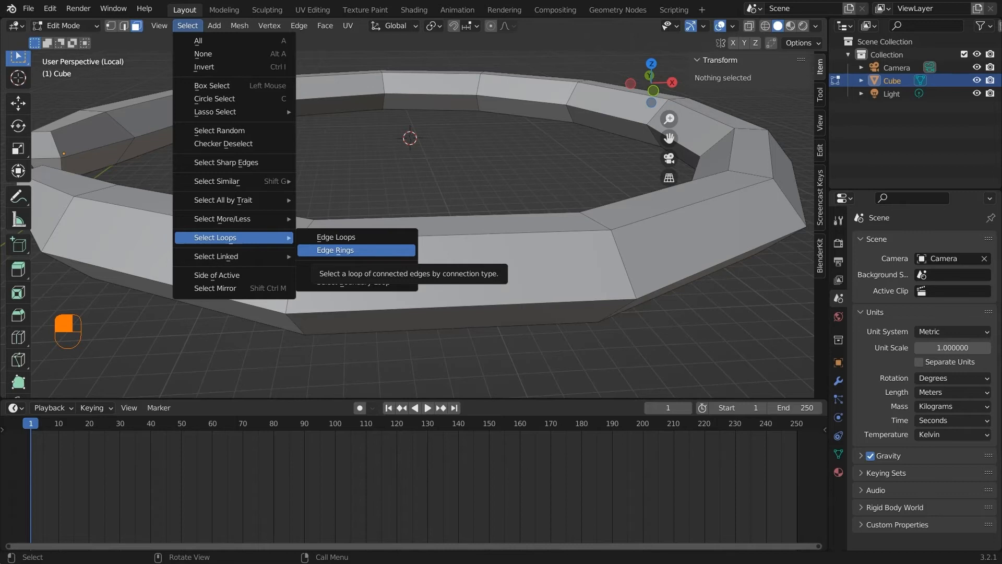
mouse_move(215, 288)
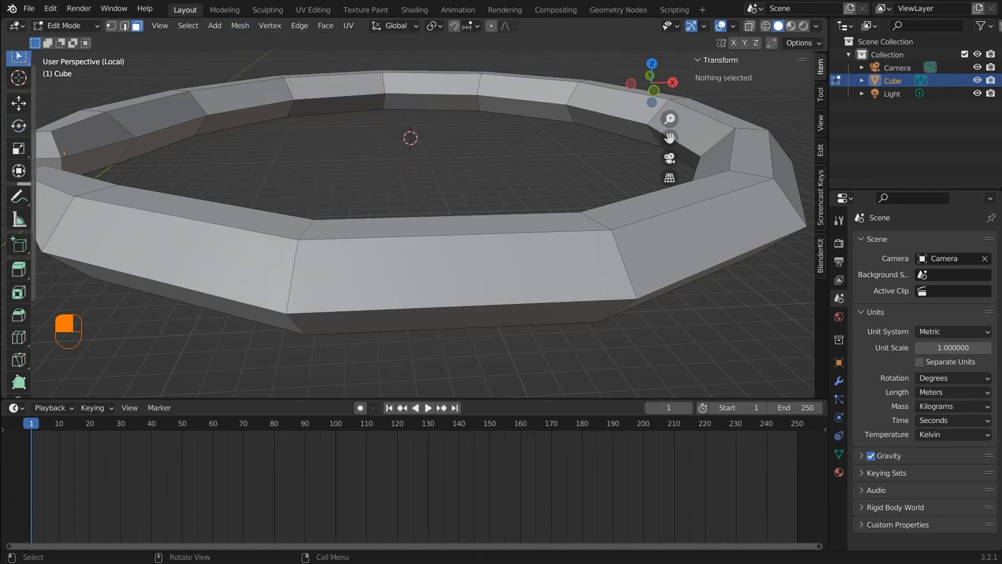
- Show the Mesh menu's Transform and Mirror submenus with global and local axes
left_click(240, 25)
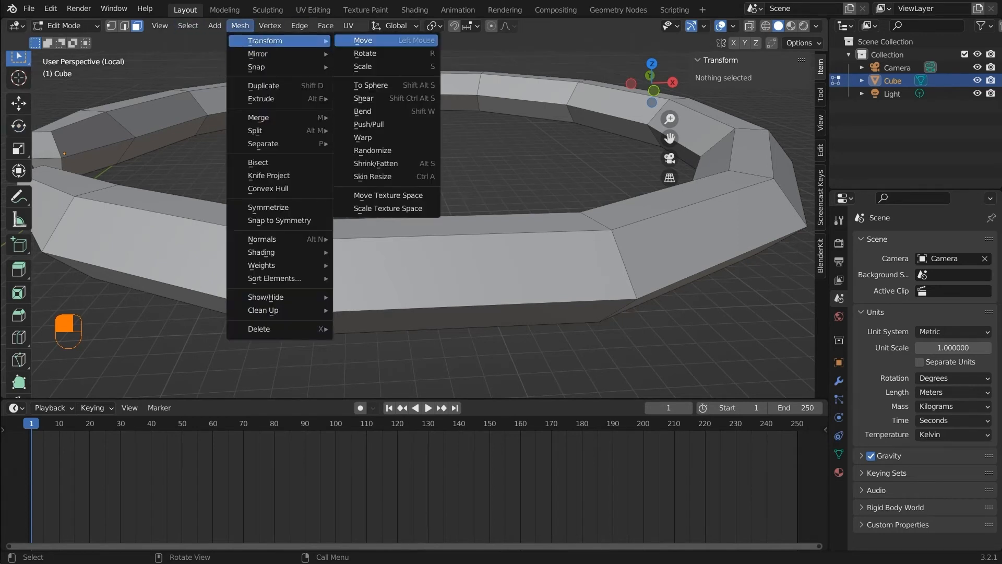
mouse_move(370, 85)
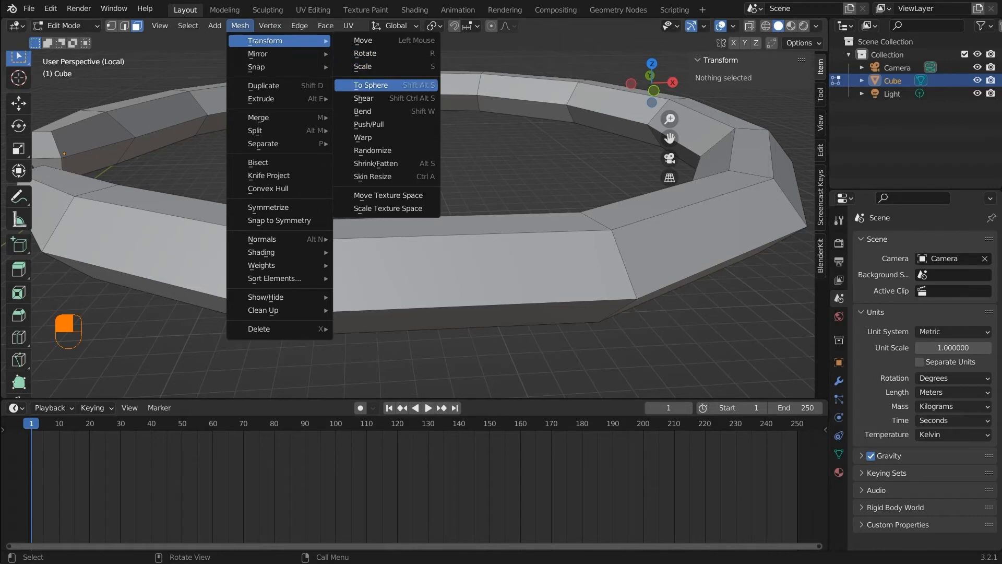
mouse_move(369, 125)
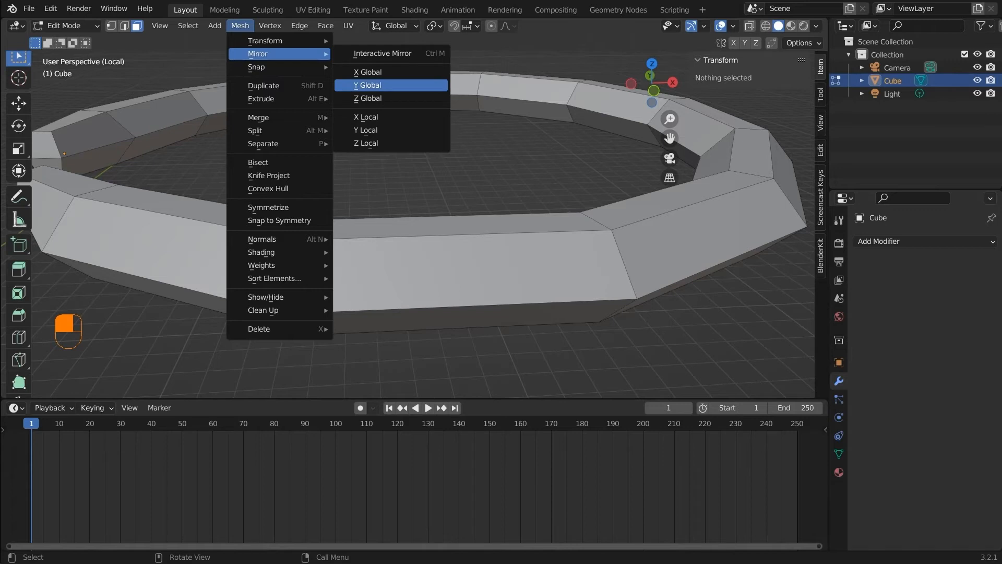
mouse_move(366, 117)
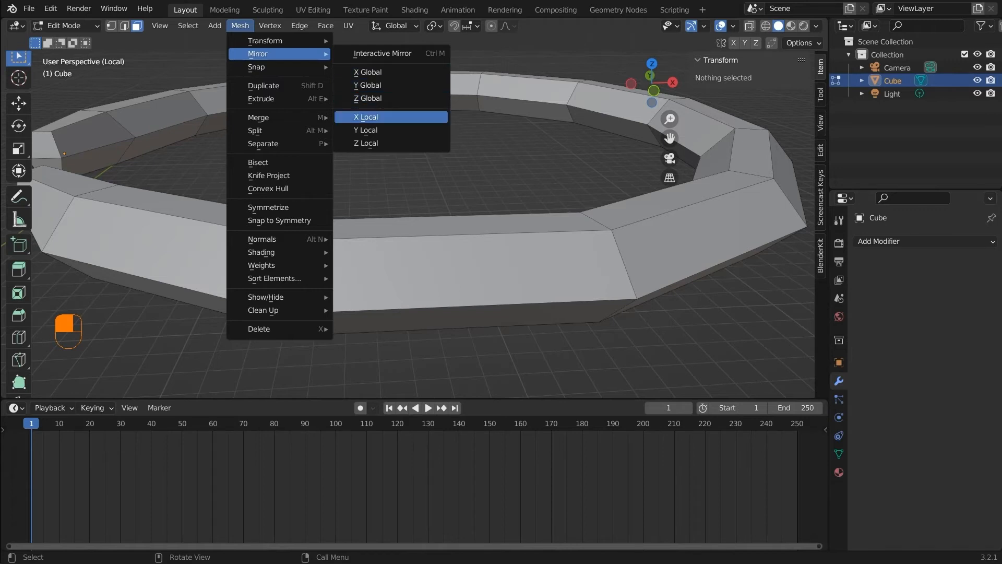
- Mirror the ring along its local X axis, then browse Merge, Split, Normals and Shading
left_click(365, 117)
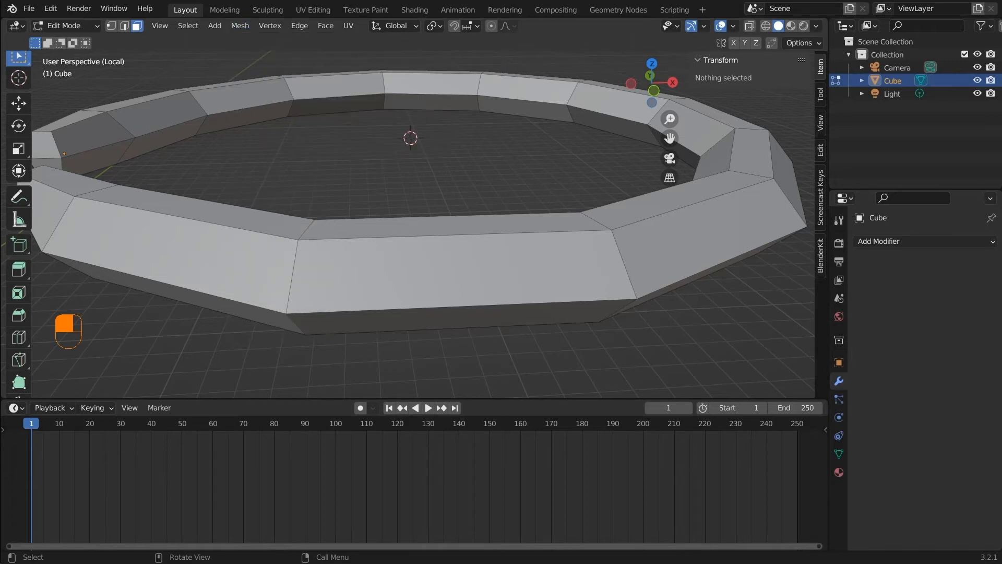
left_click(240, 25)
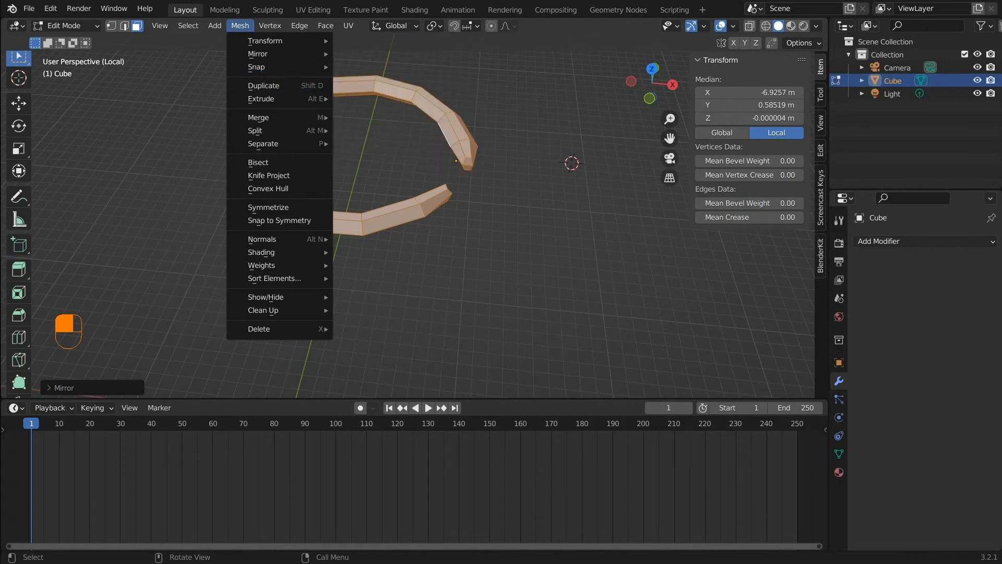
mouse_move(263, 85)
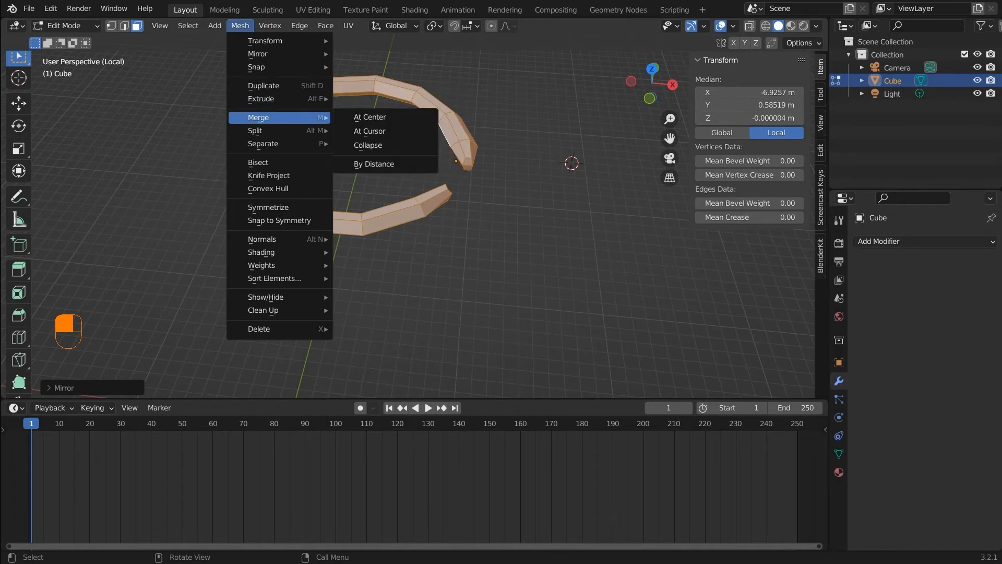
mouse_move(255, 132)
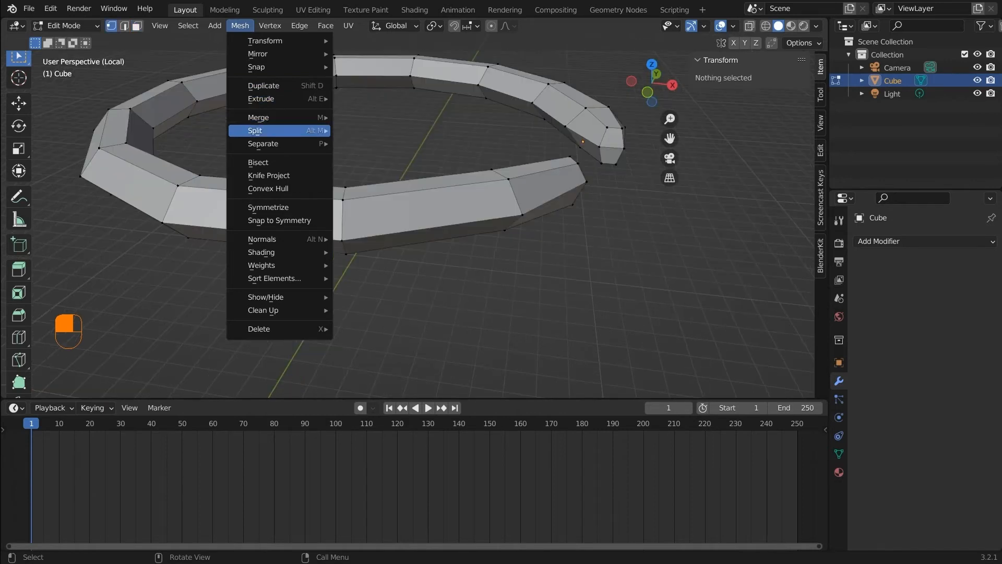
mouse_move(255, 130)
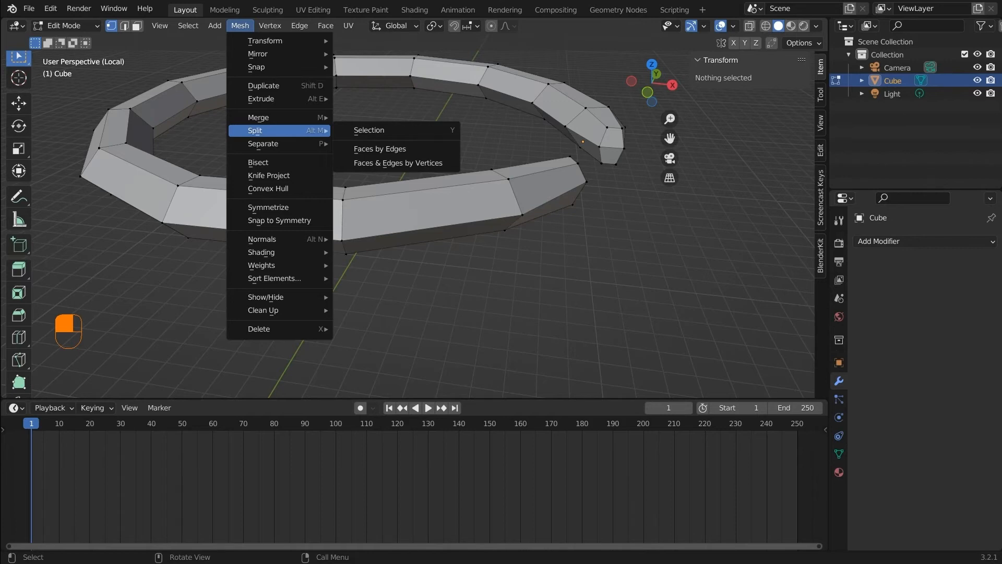
mouse_move(269, 175)
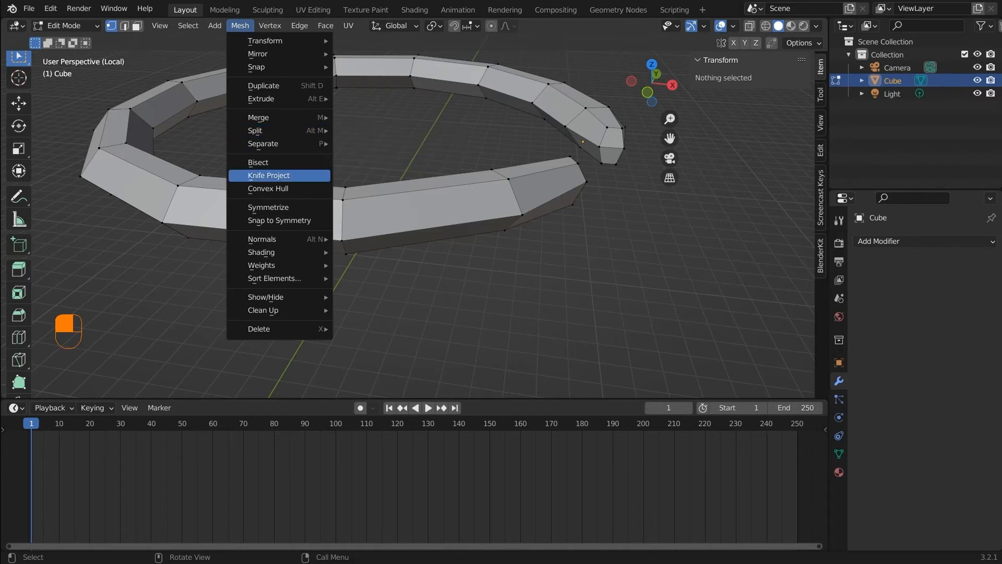
mouse_move(269, 207)
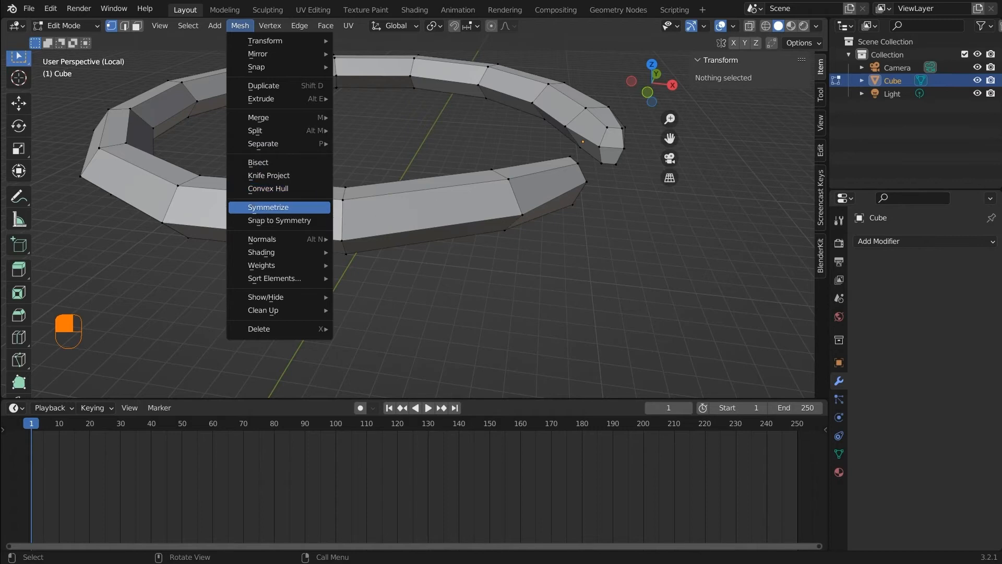
mouse_move(262, 238)
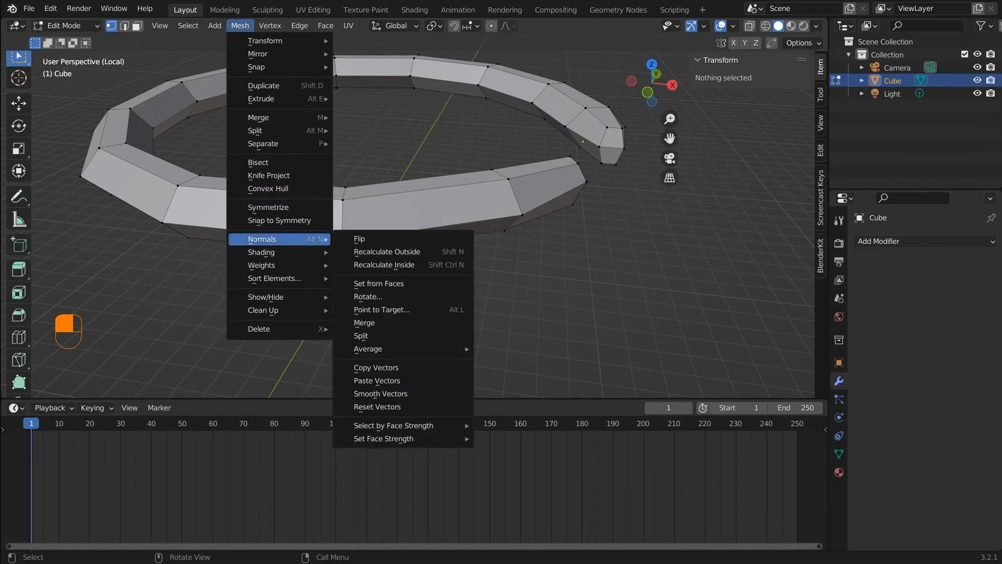
mouse_move(377, 407)
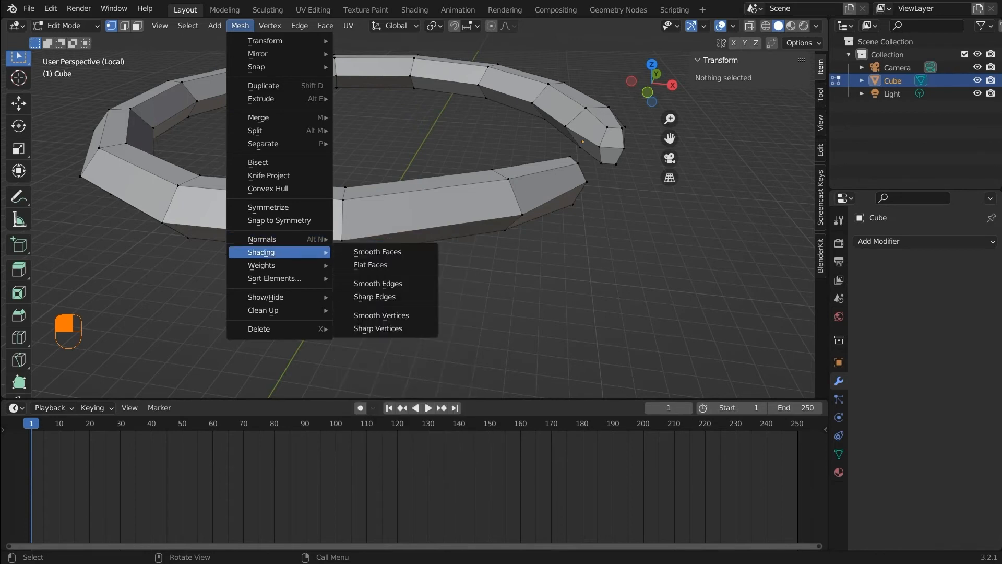
mouse_move(274, 278)
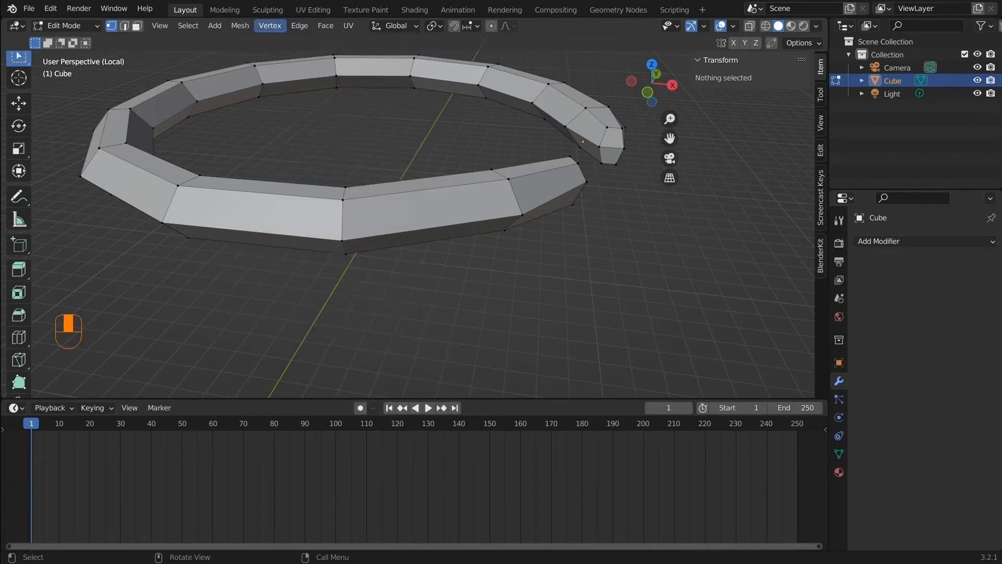
- Browse the Edge menu, then list the transform orientation choices with Global current
left_click(298, 25)
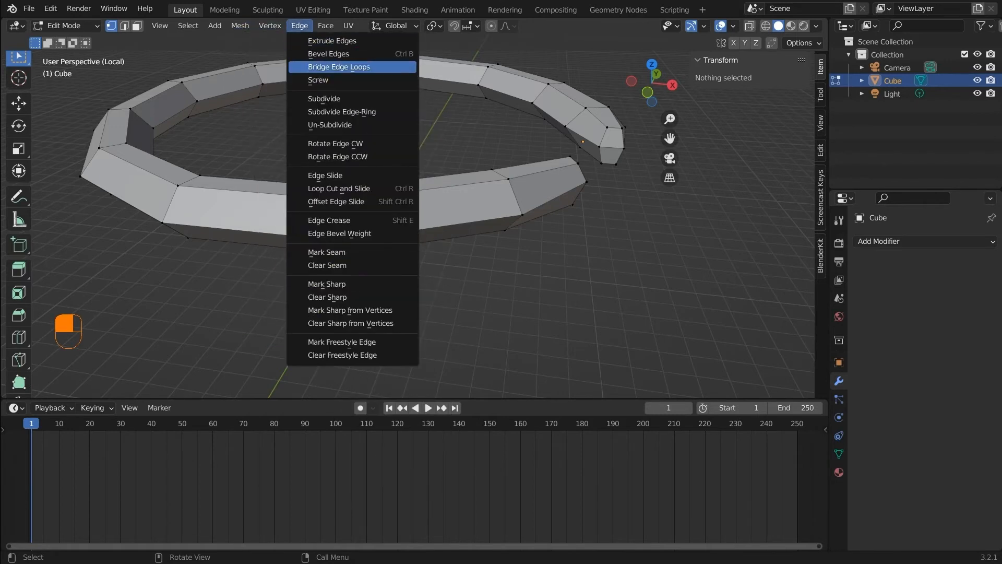
mouse_move(342, 112)
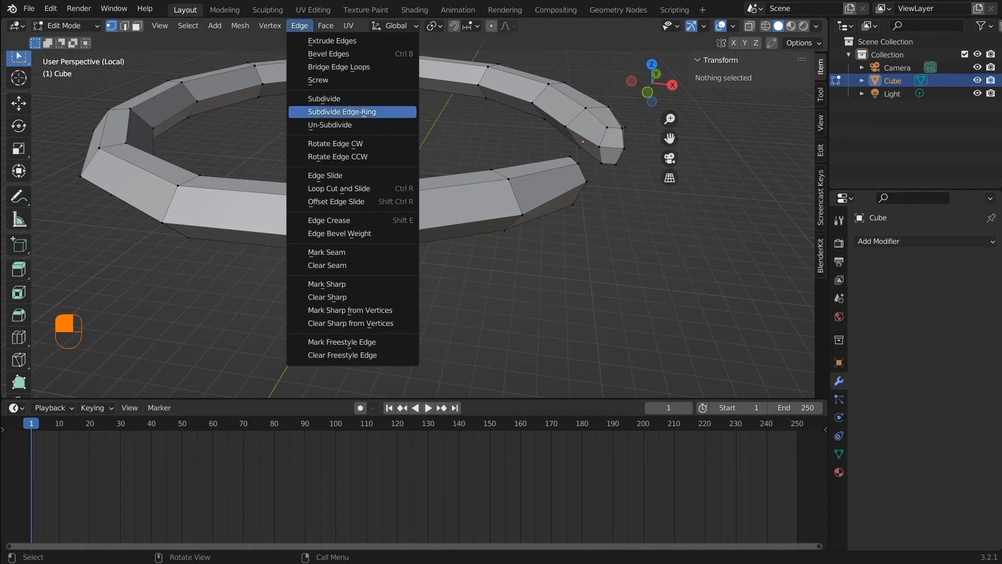
left_click(326, 25)
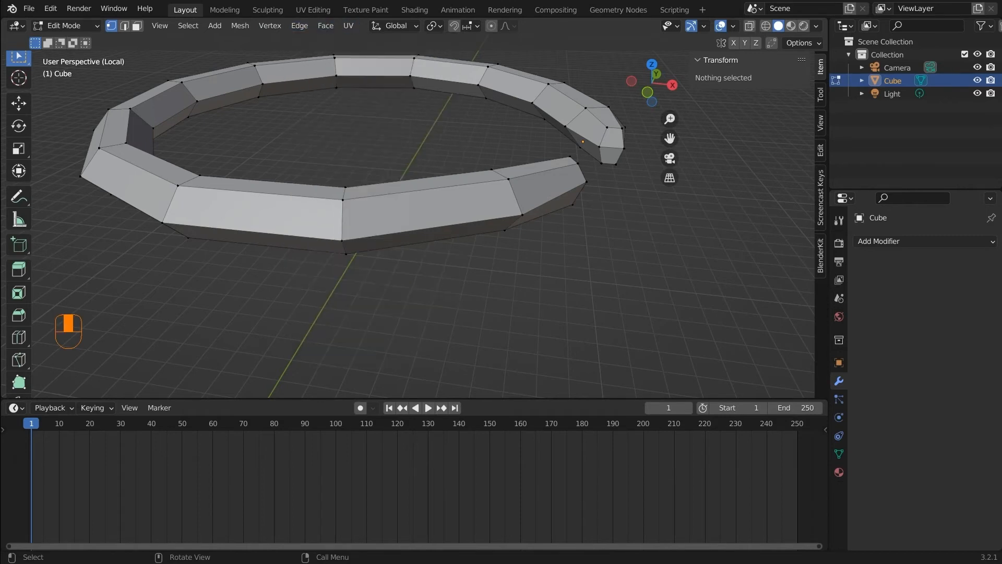
left_click(395, 25)
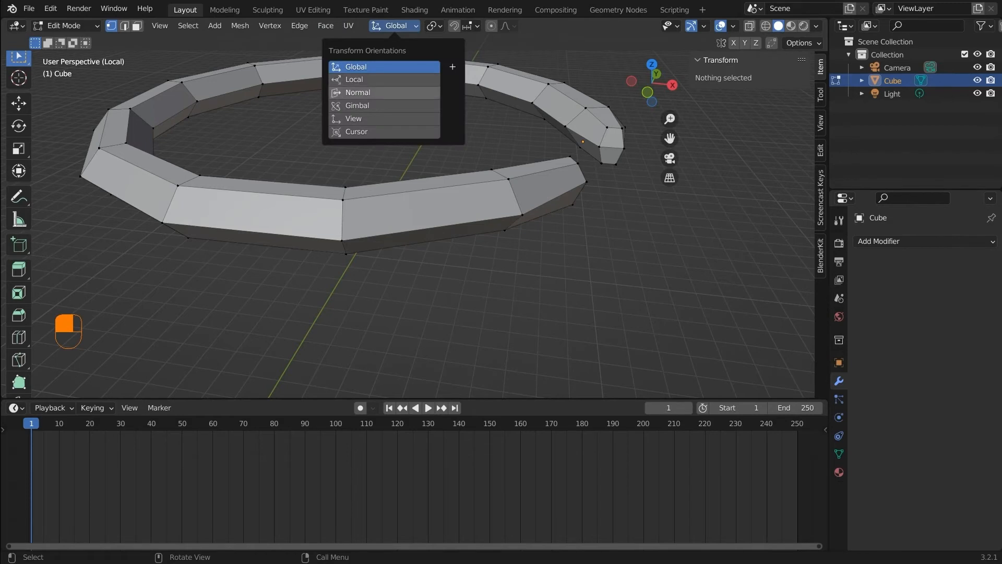
- List the pivot point choices: Bounding Box Center, 3D Cursor, Individual Origins, Median Point
left_click(434, 25)
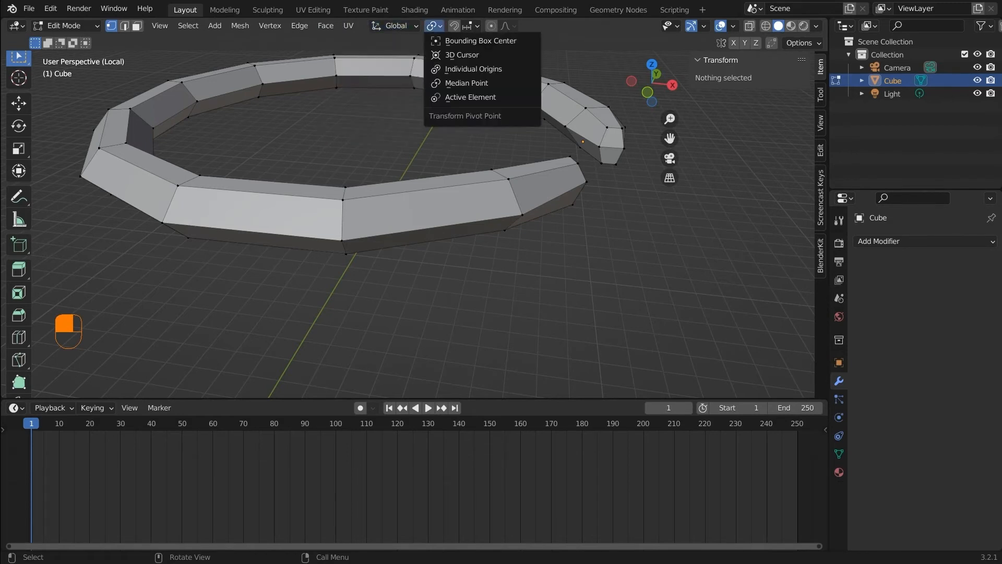
mouse_move(474, 69)
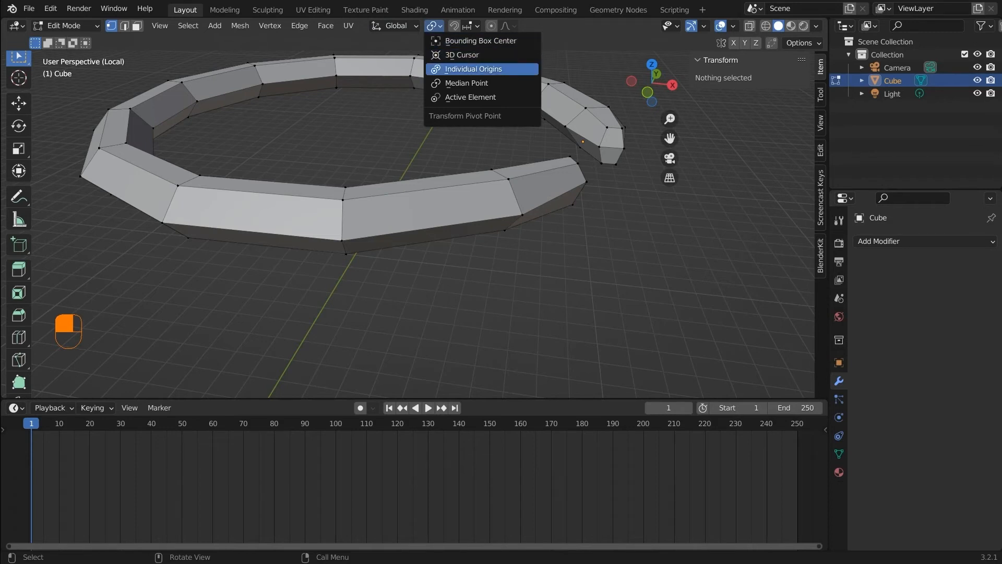
mouse_move(470, 97)
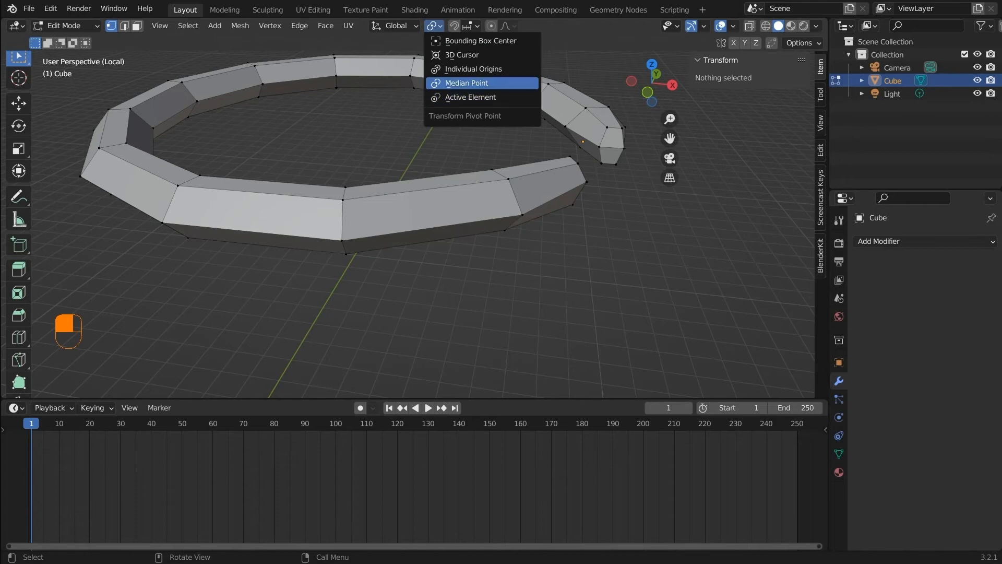
mouse_move(462, 55)
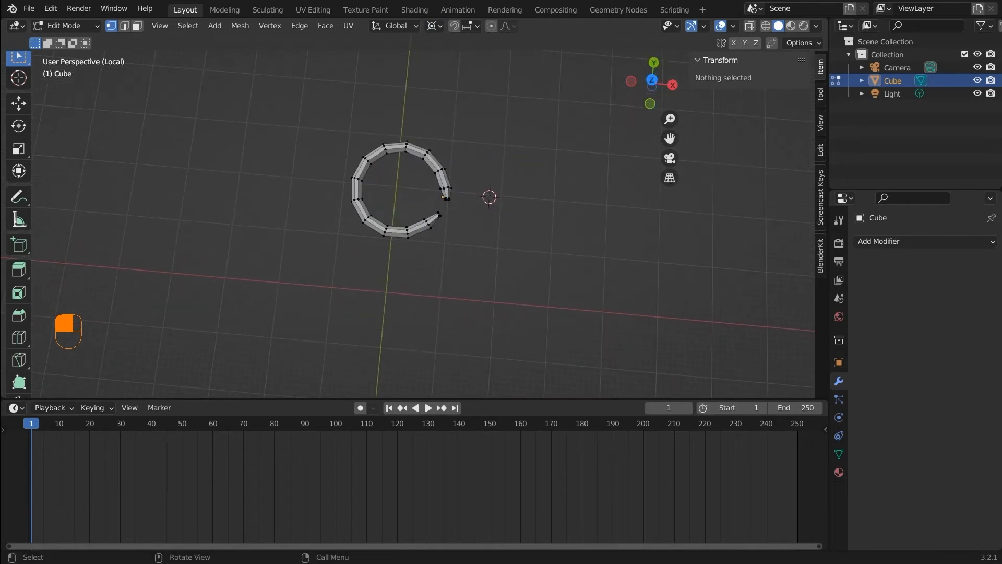
- Select the whole ring, set the pivot to Individual Origins and switch to Face select mode
key("a")
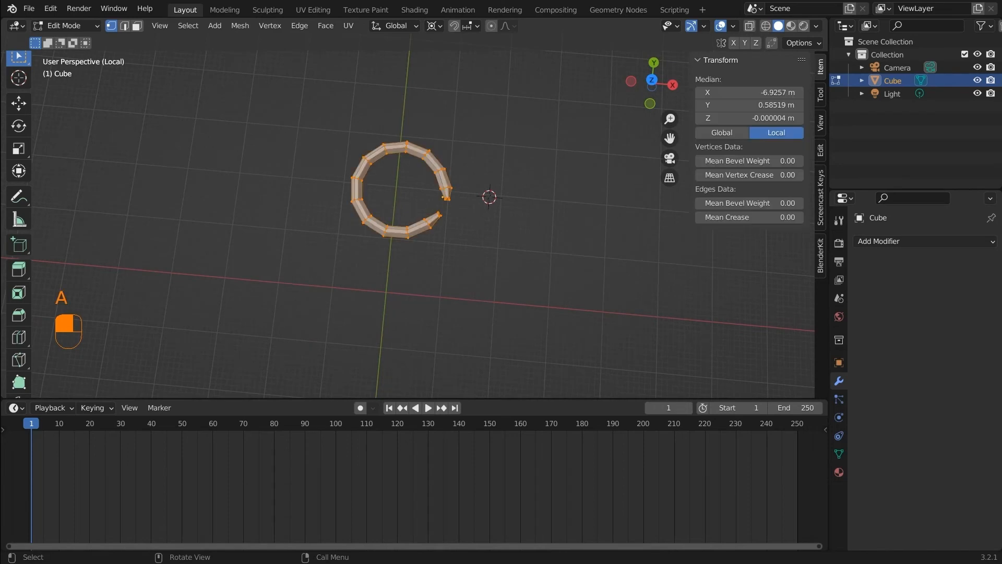
key("r")
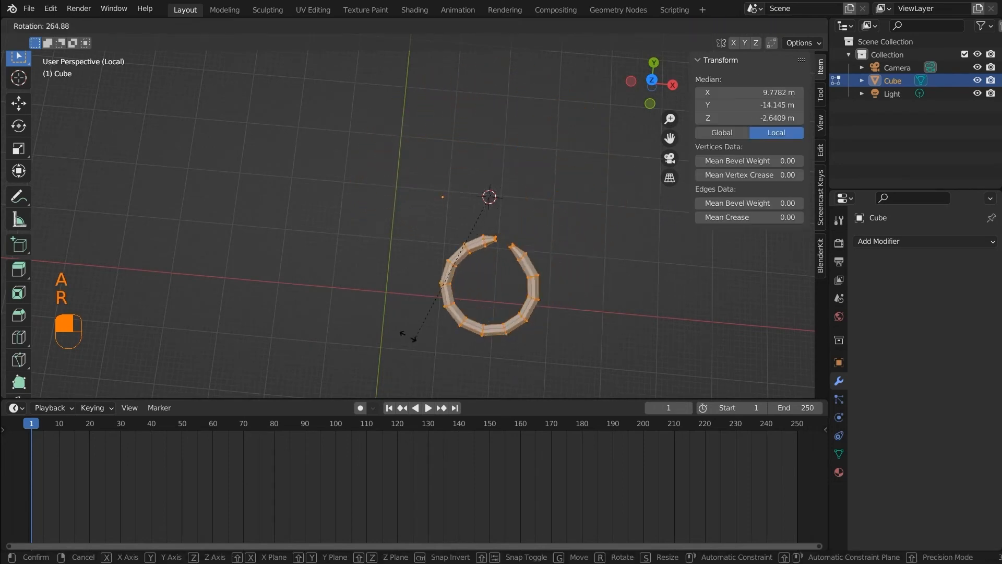
left_click(434, 25)
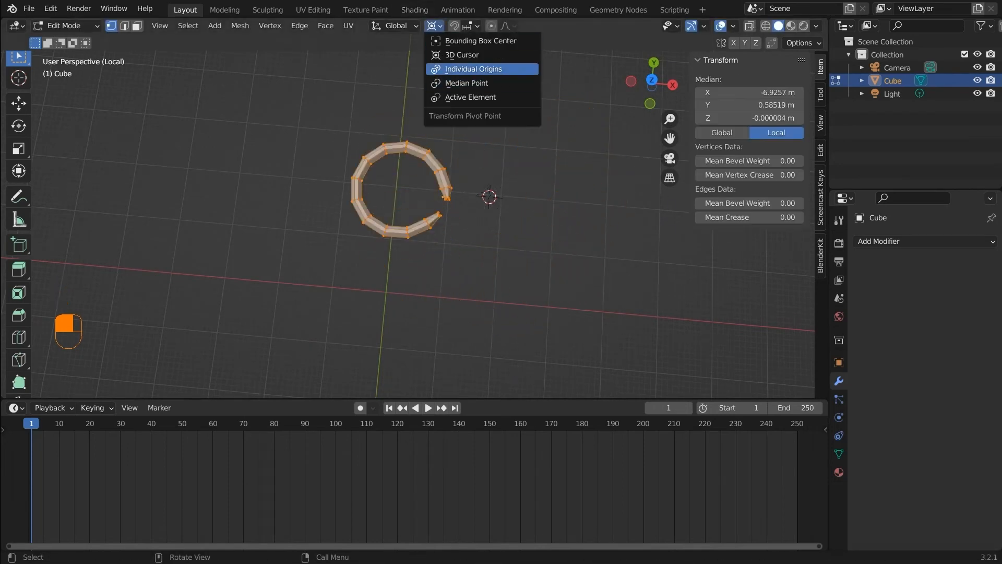
key("r")
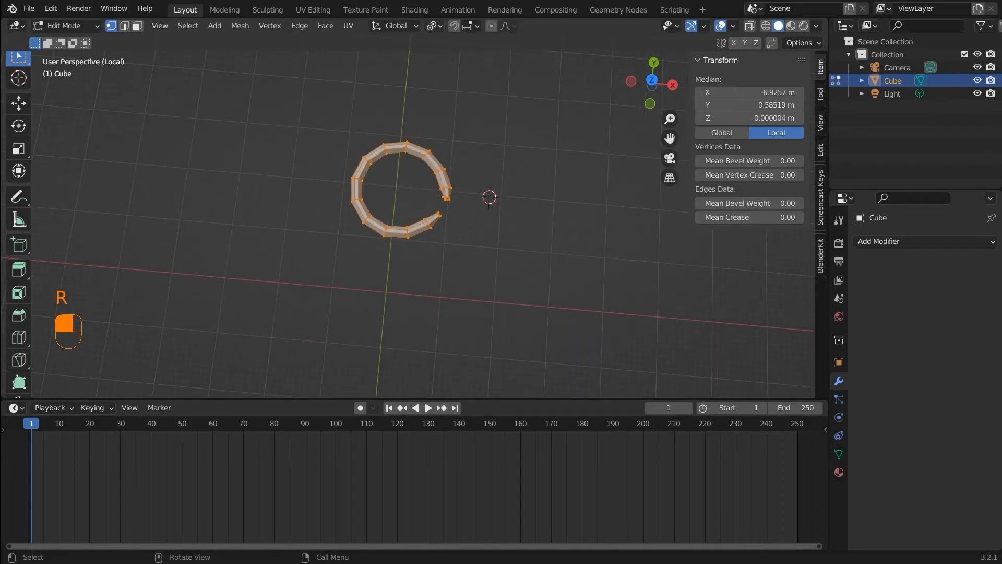
left_click(435, 25)
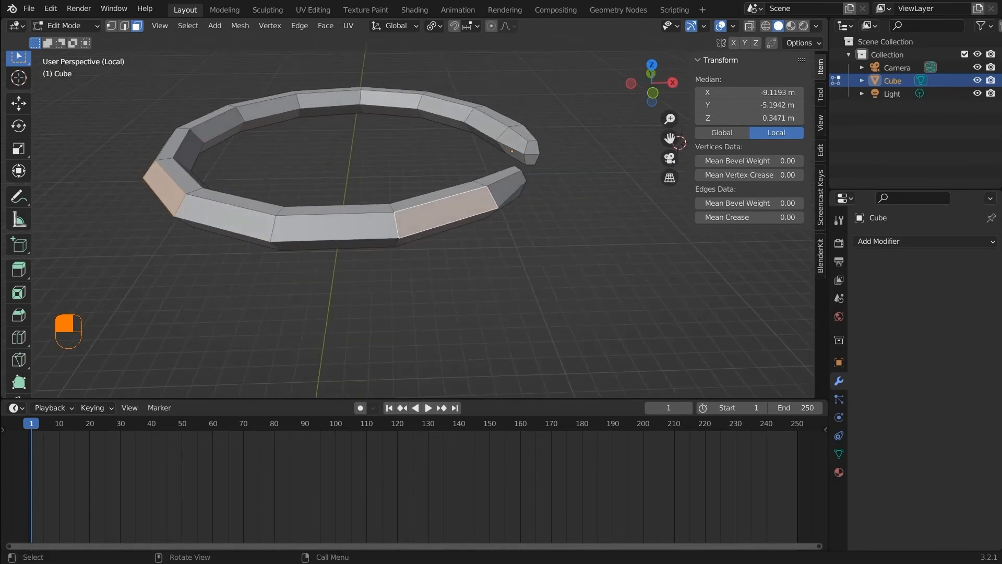
- Try circle select, switch on Snap in the header and orbit around the ring
key("r")
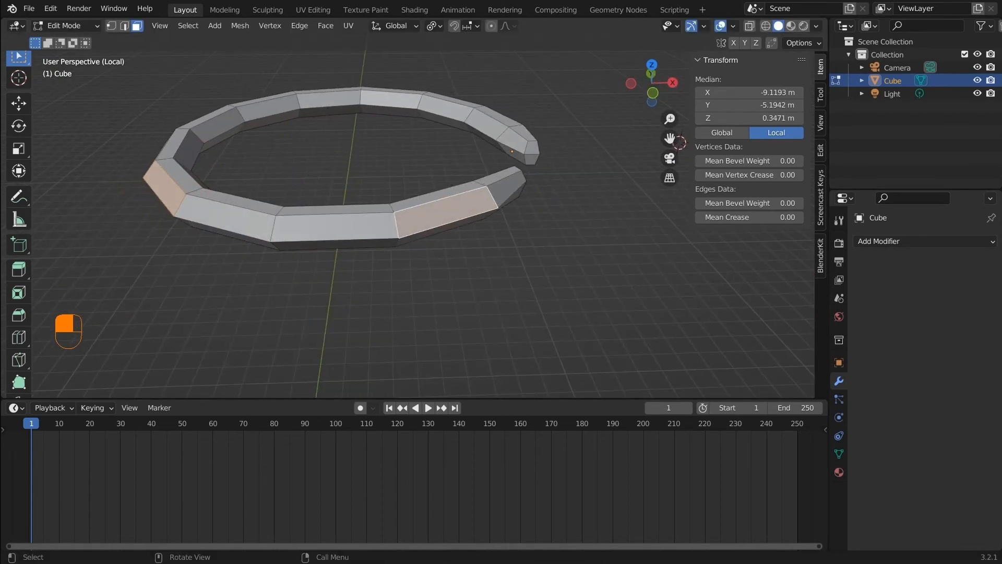
key("s")
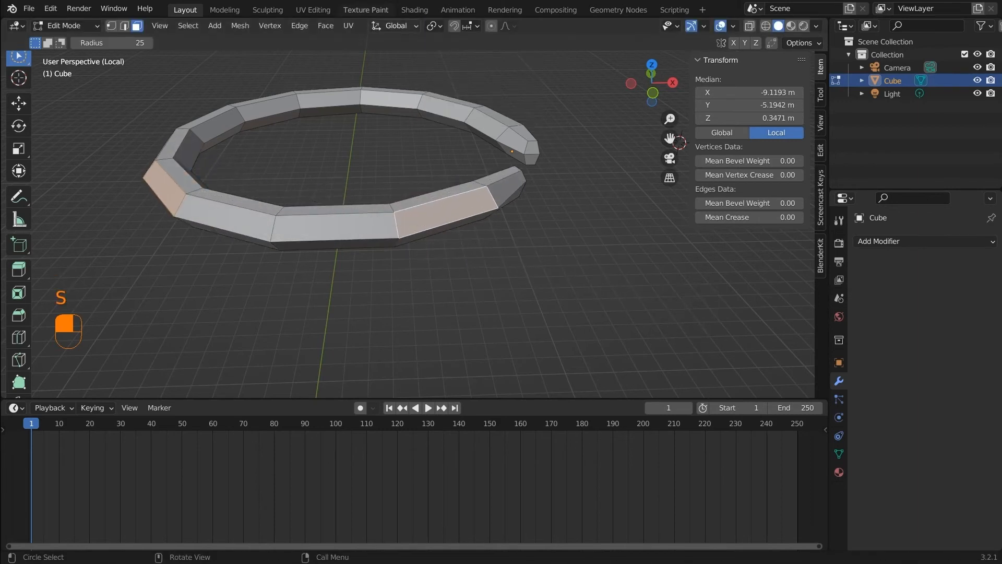
left_click(476, 25)
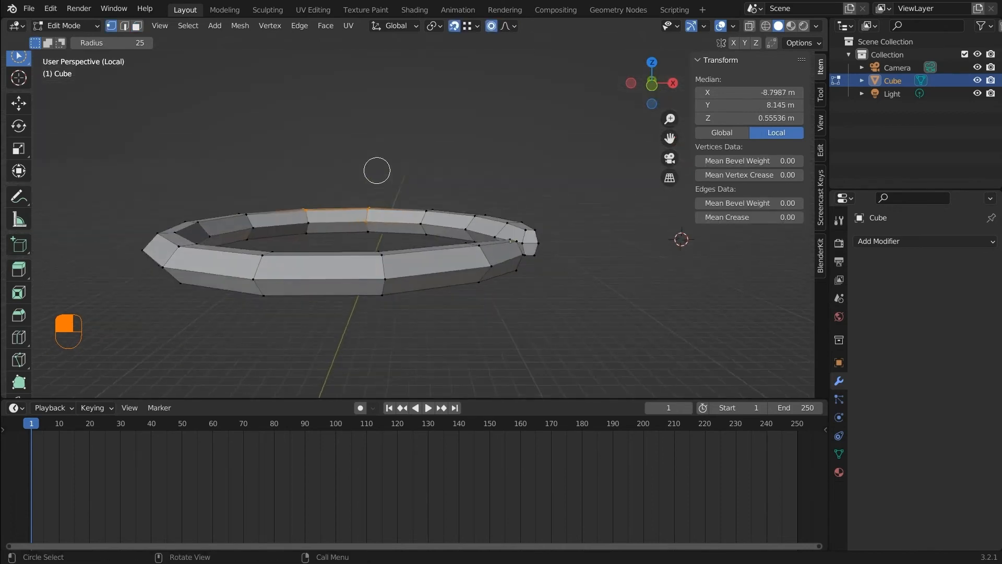
left_click_drag(377, 170, 372, 83)
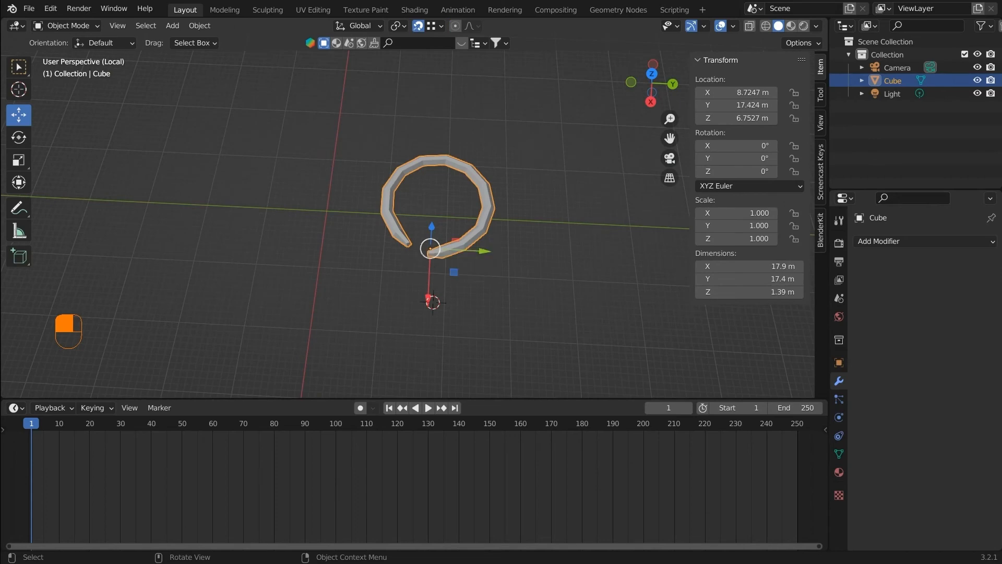
- Tab the fresh default cube into Edit Mode with nothing selected
key("Tab")
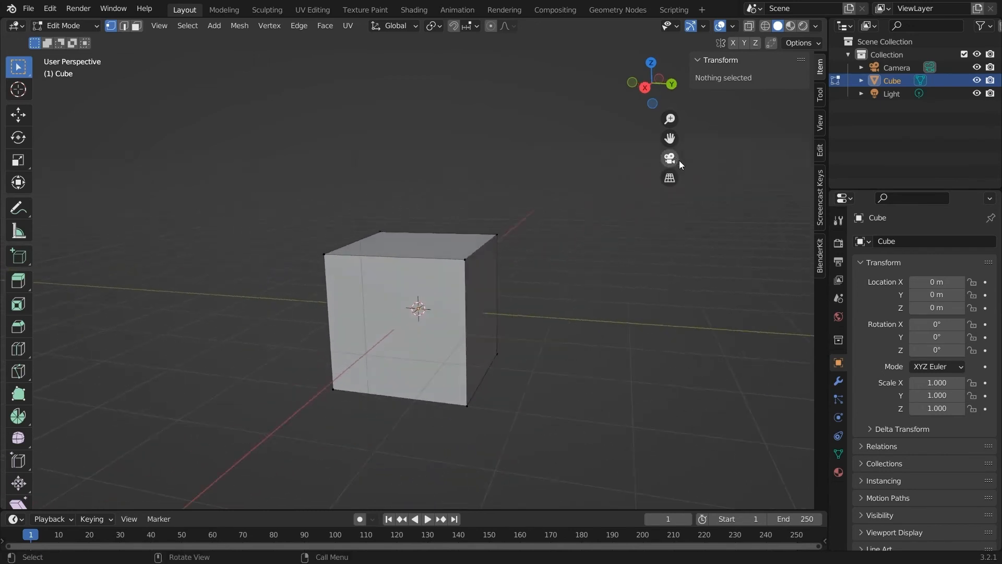
left_click(670, 159)
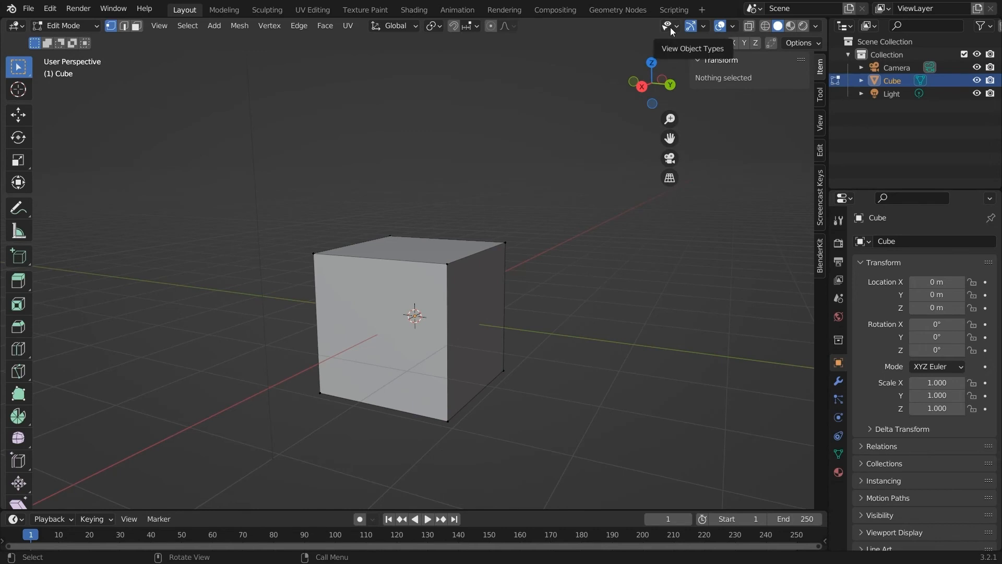
left_click(669, 25)
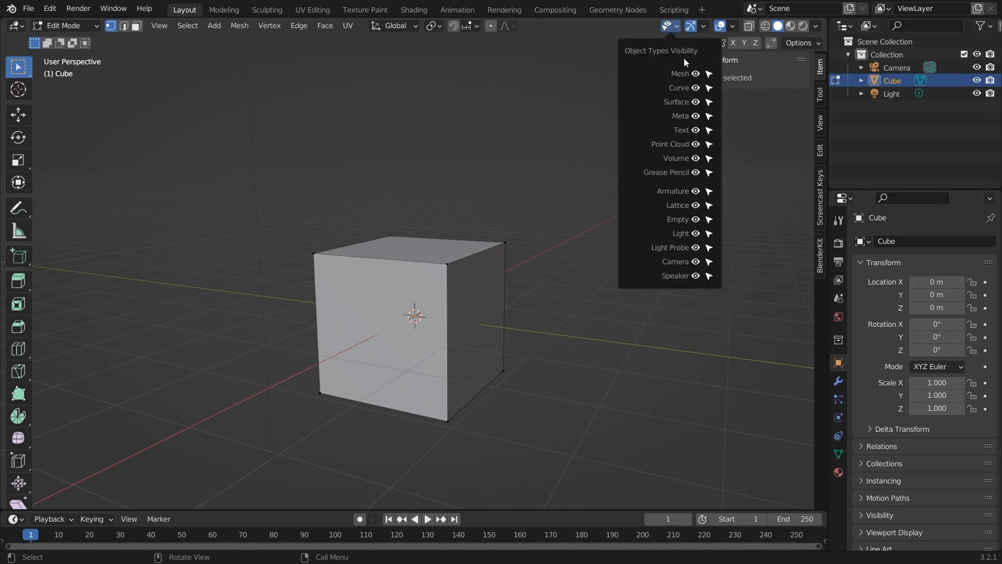
left_click(698, 73)
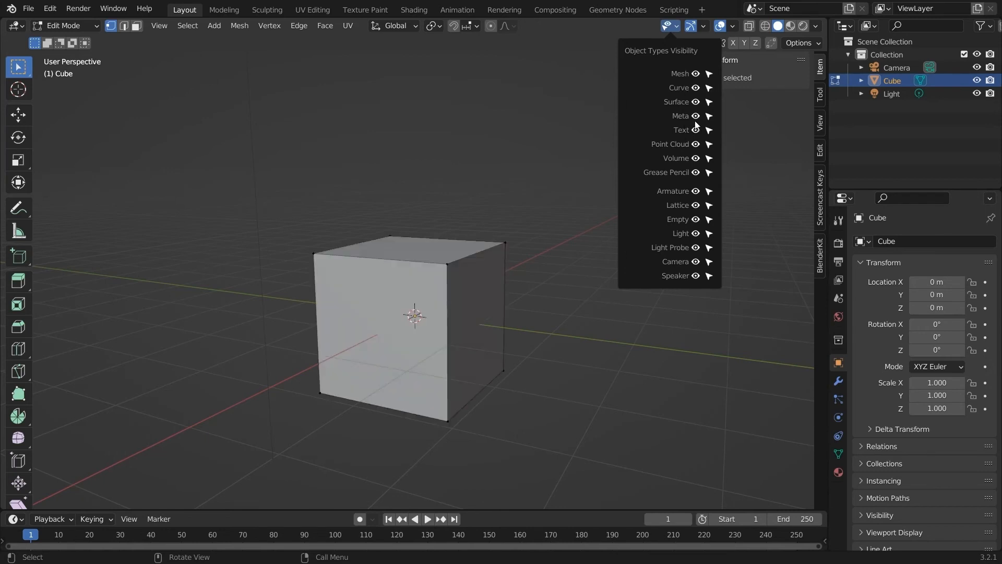
mouse_move(696, 237)
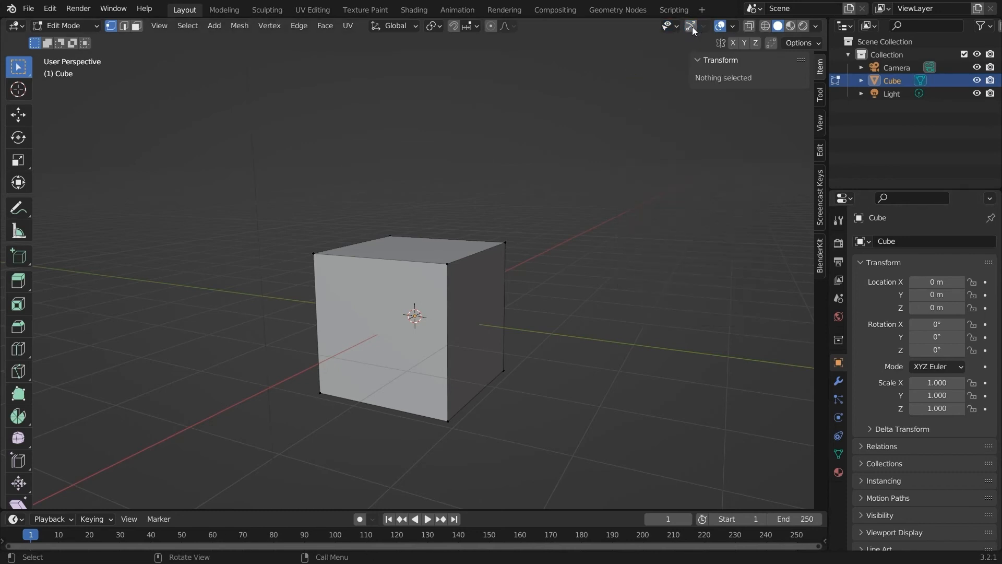
left_click(702, 25)
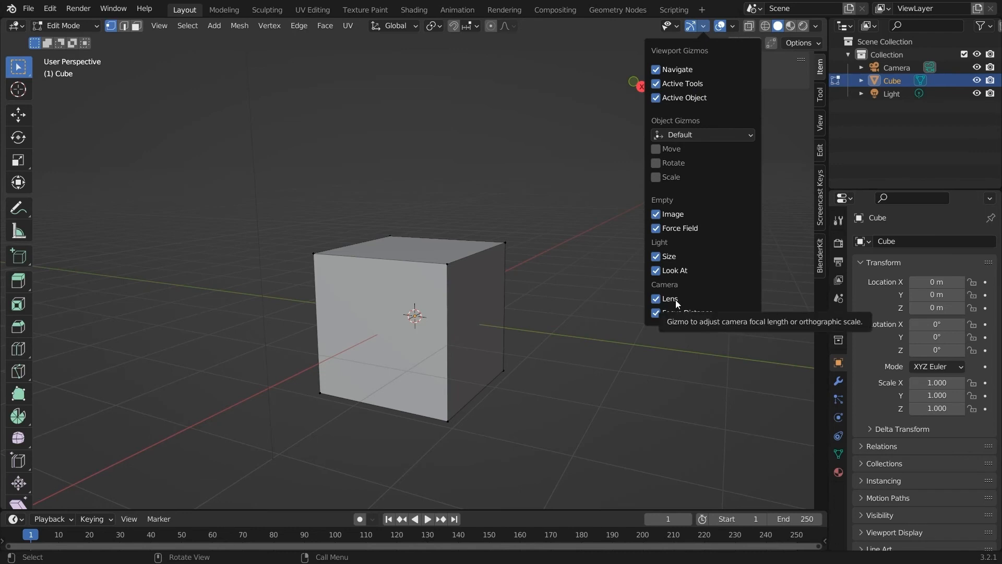
mouse_move(616, 309)
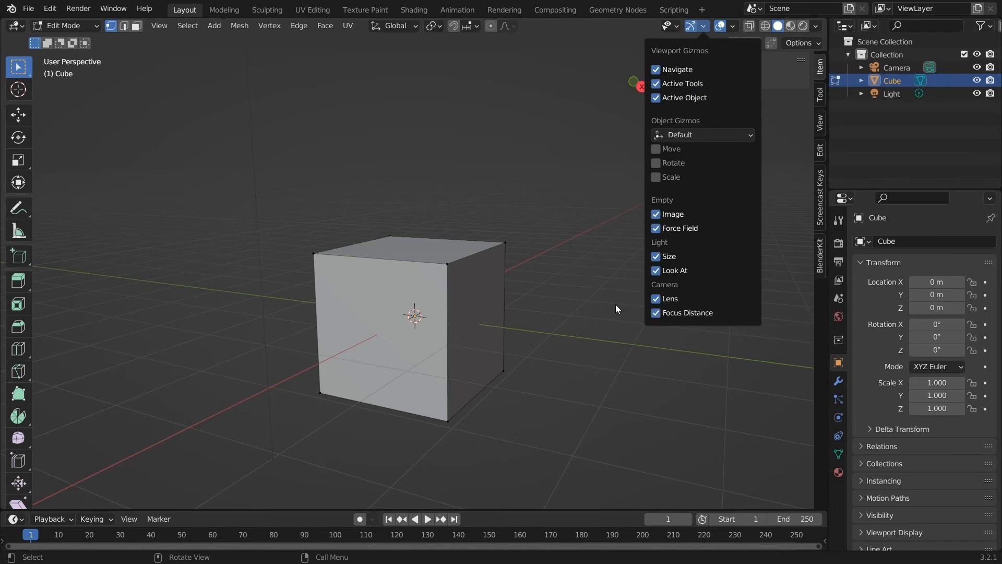
left_click(722, 25)
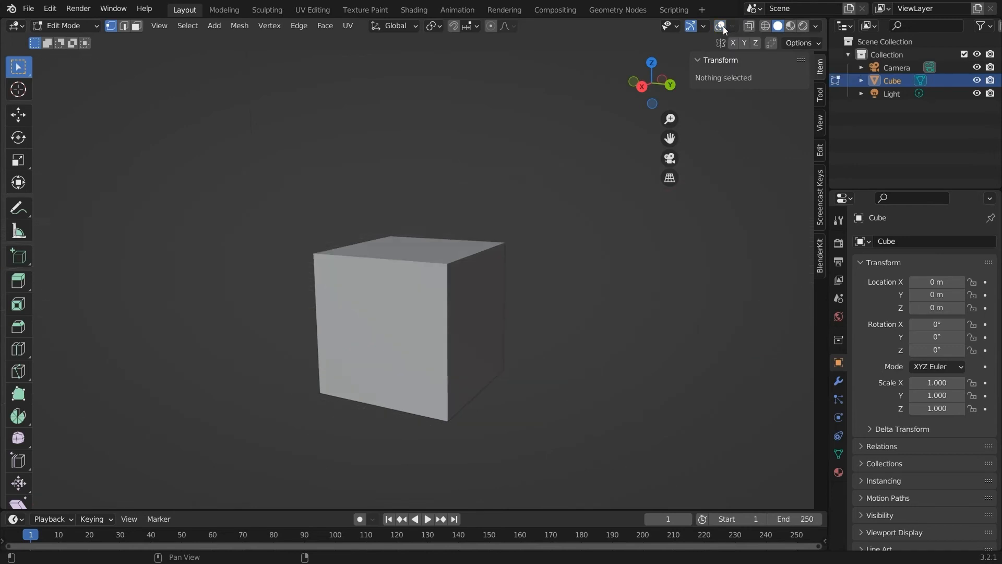
left_click(722, 26)
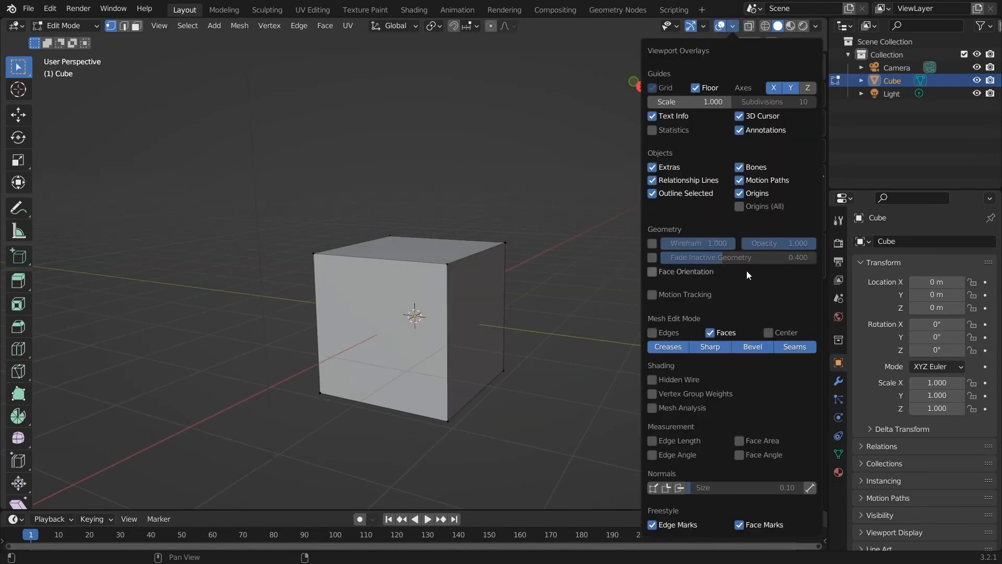
left_click(747, 25)
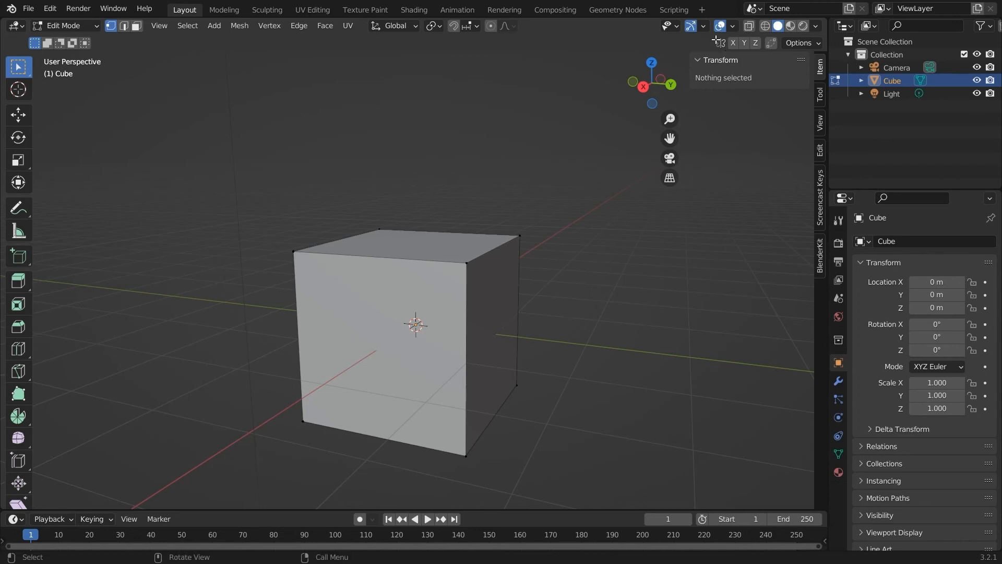
- Browse the Tool and View sidebar tabs in Object Mode, then BlenderKit back in Edit Mode
key("Tab")
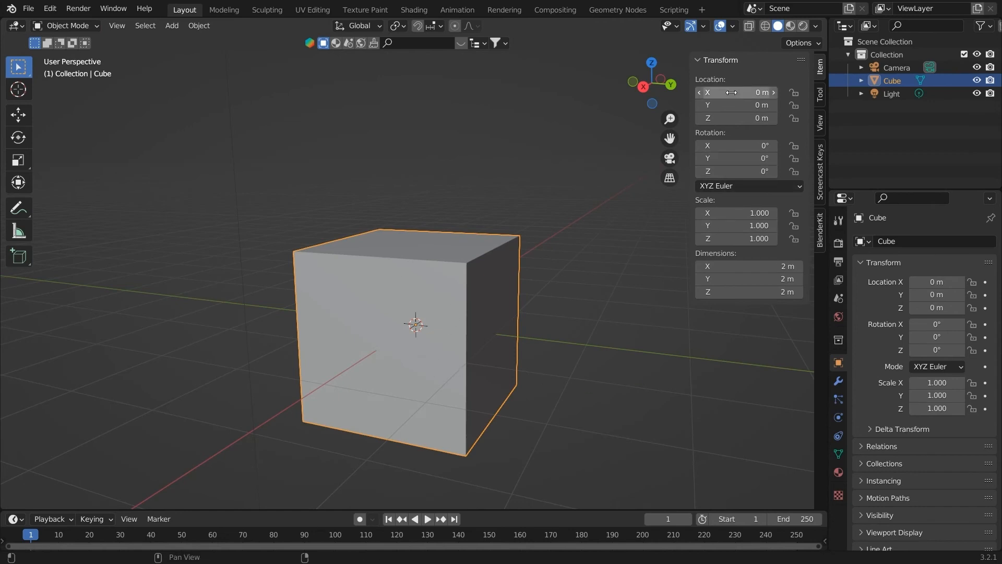
left_click(819, 96)
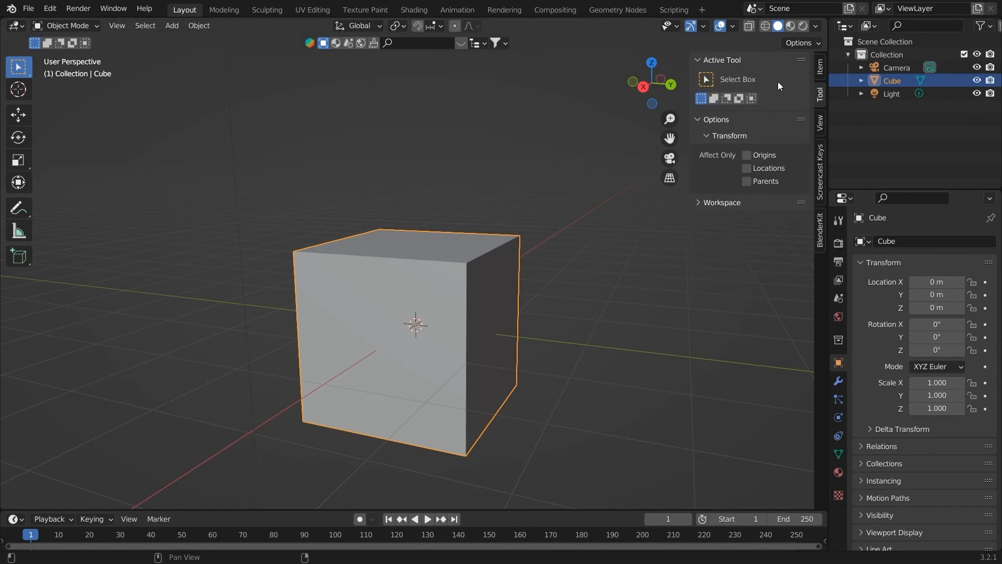
left_click(821, 122)
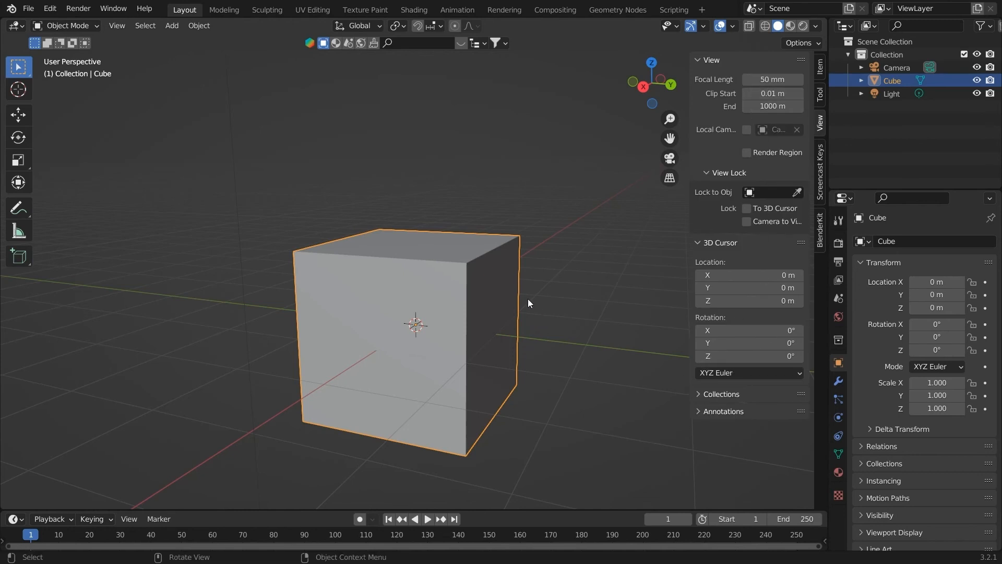
key("Tab")
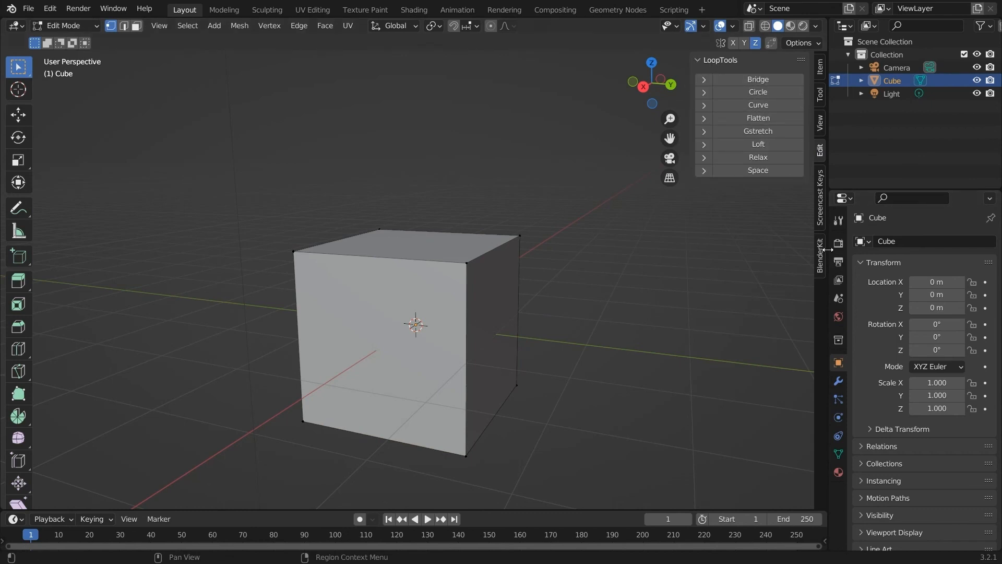
left_click(820, 250)
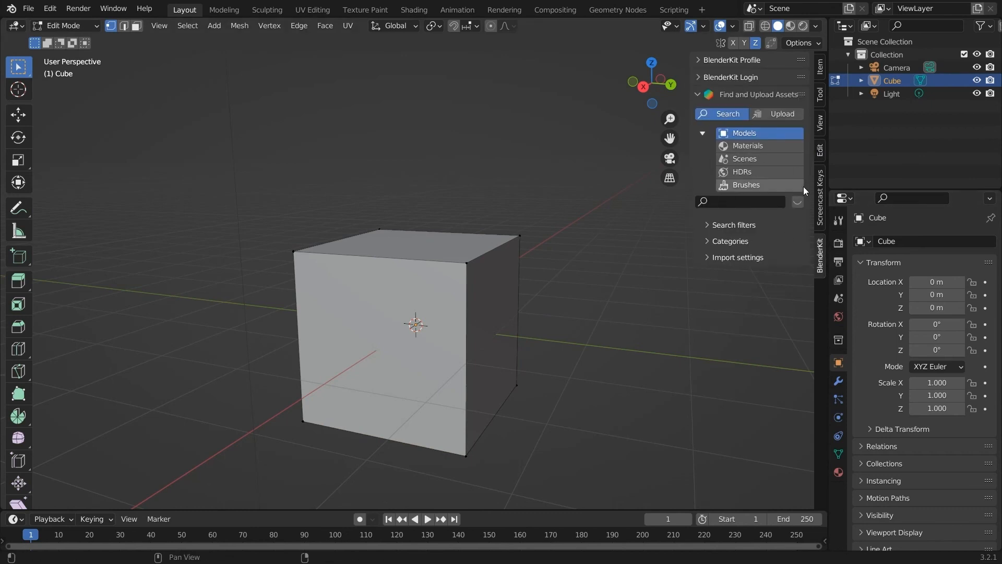